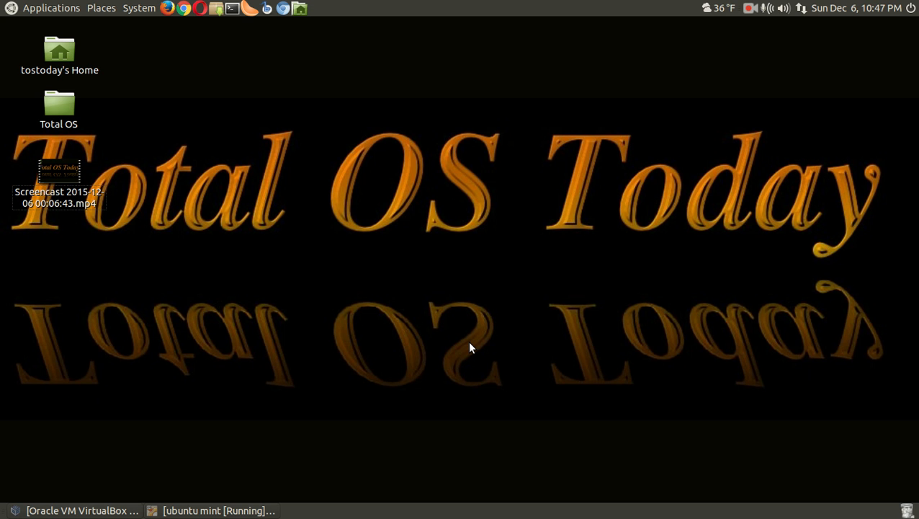
Bring up the running Linux Mint VM, then open and dismiss the host System menu
left_click(219, 510)
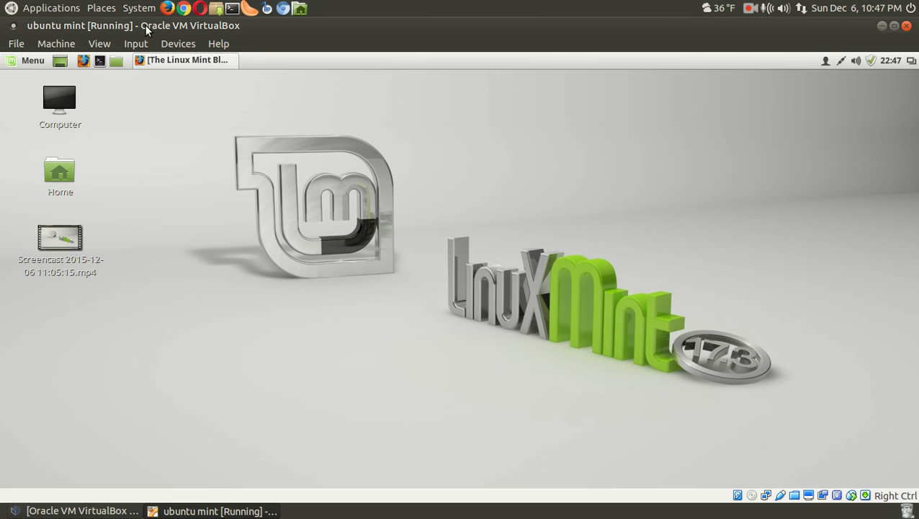
left_click(138, 8)
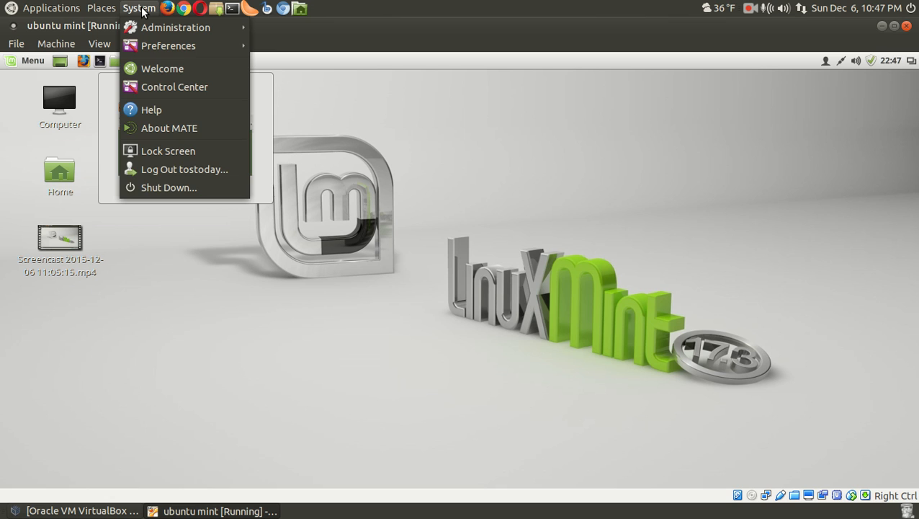
left_click(475, 303)
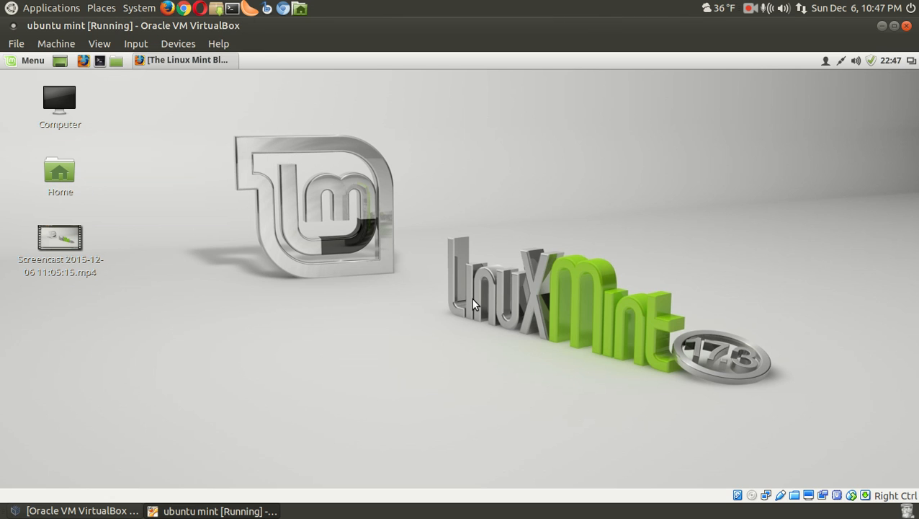
mouse_move(486, 94)
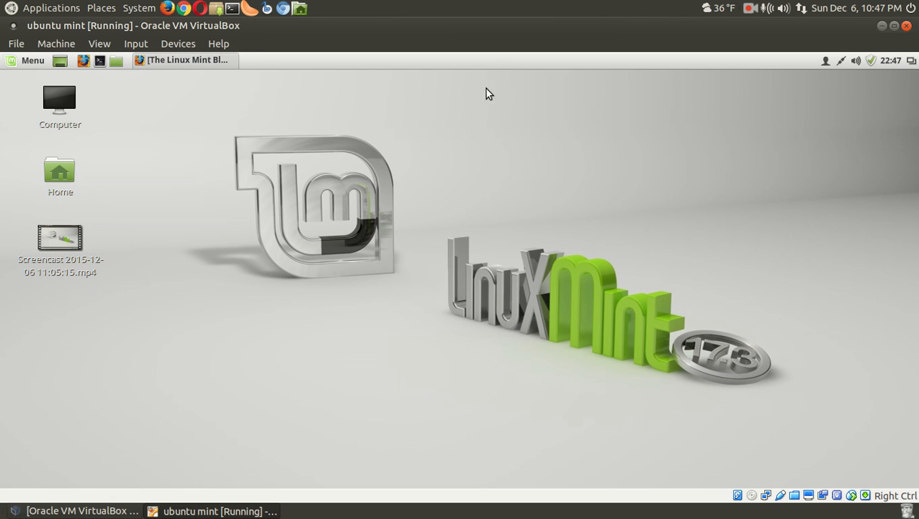
right_click(494, 65)
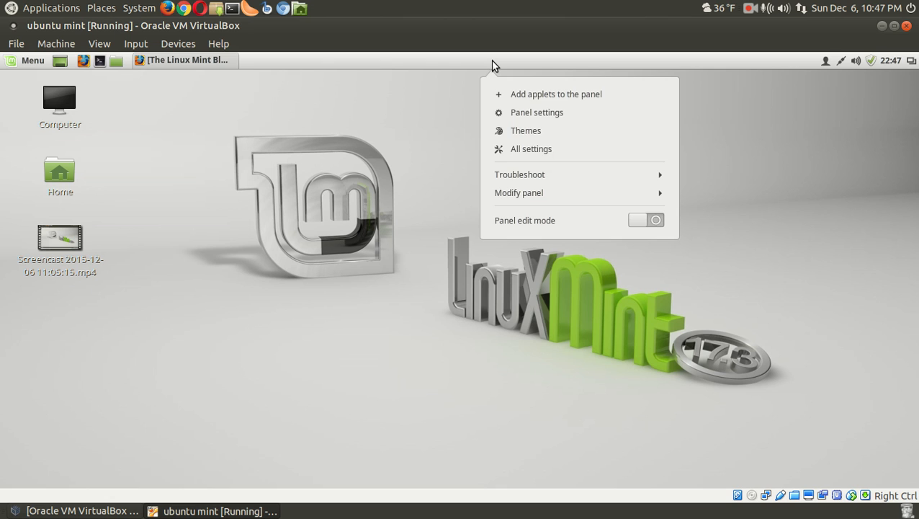
mouse_move(499, 66)
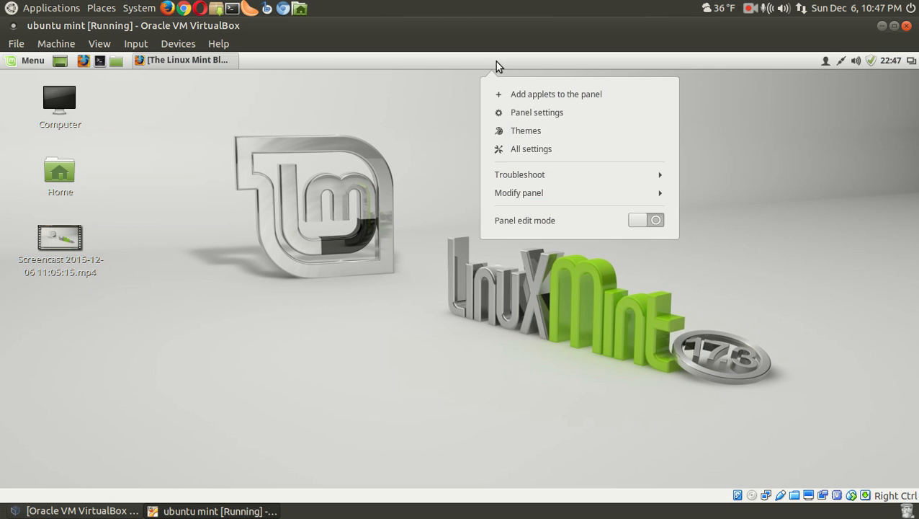
left_click(544, 326)
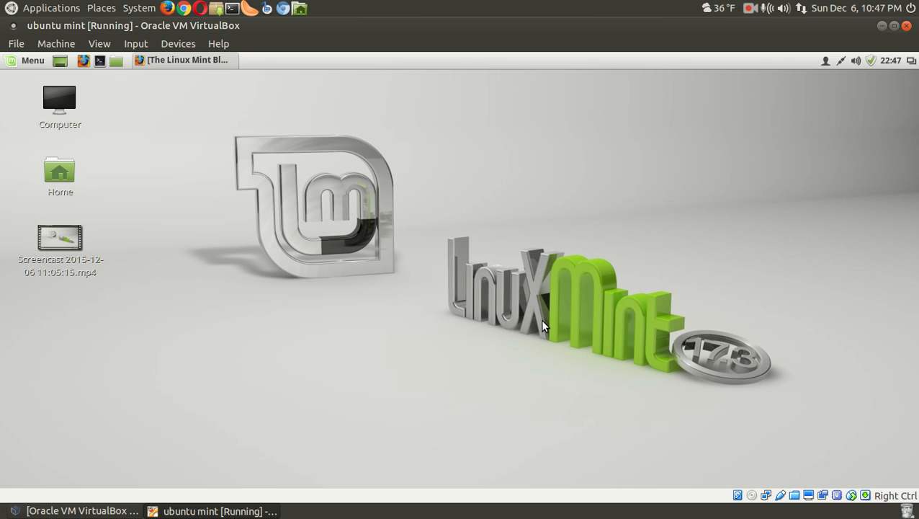
mouse_move(547, 353)
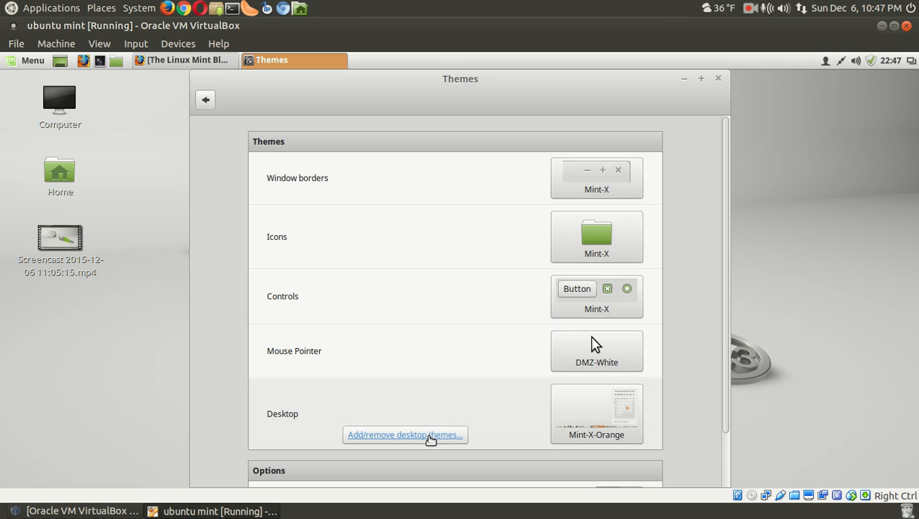
left_click(404, 435)
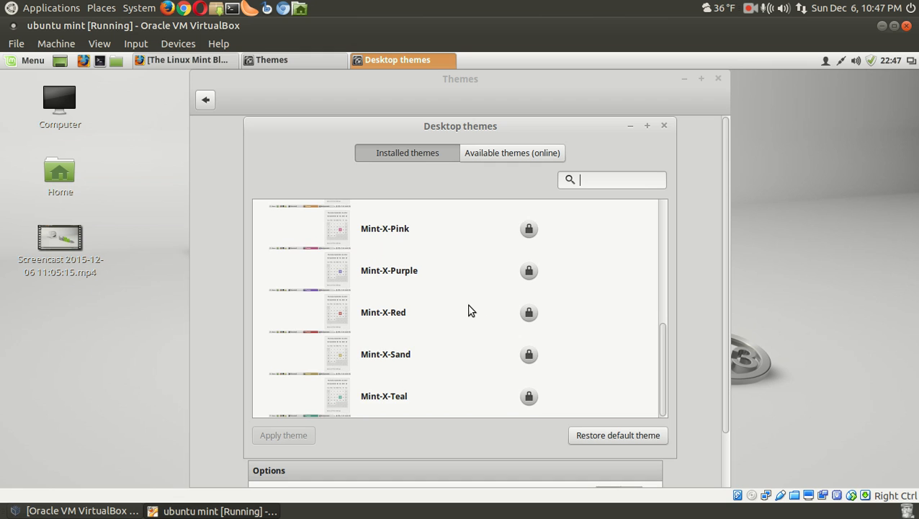
scroll("up", 3)
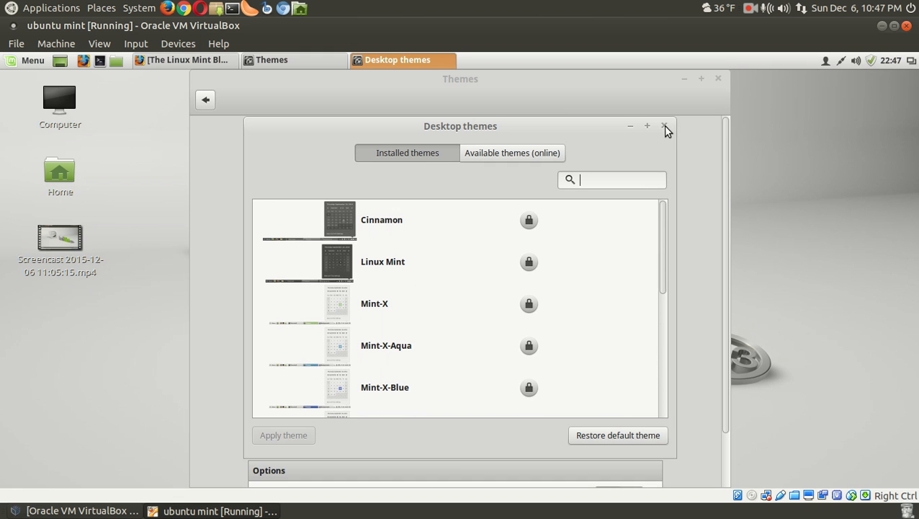
left_click(664, 126)
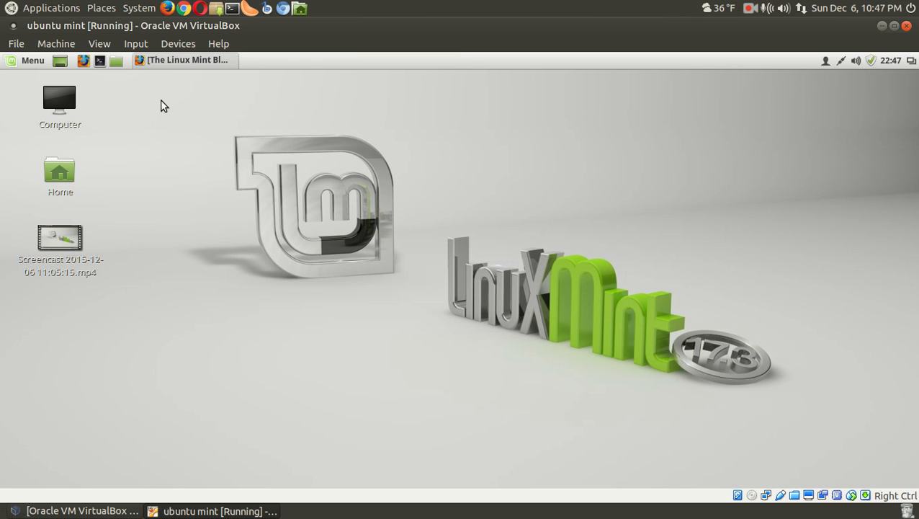
Open the release announcement and follow its 'What's new in Linux Mint 17.3 Cinnamon' link
left_click(184, 60)
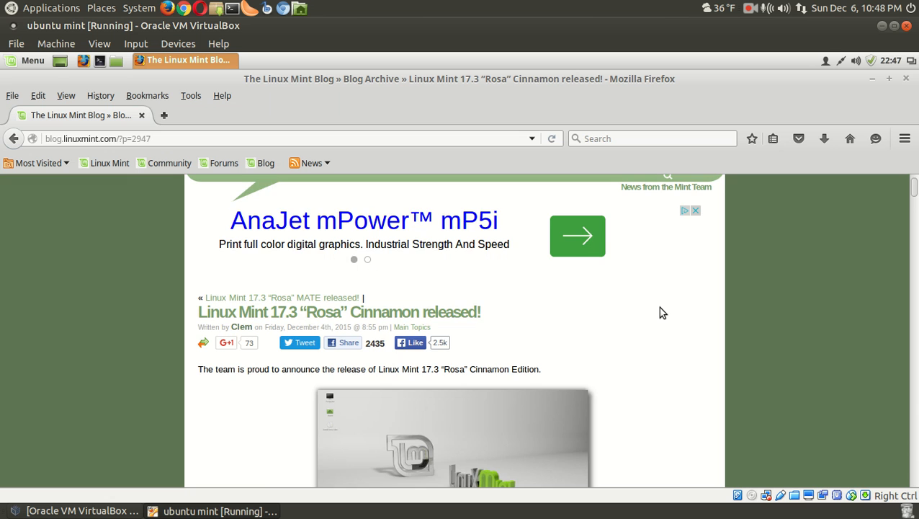
scroll("down", 3)
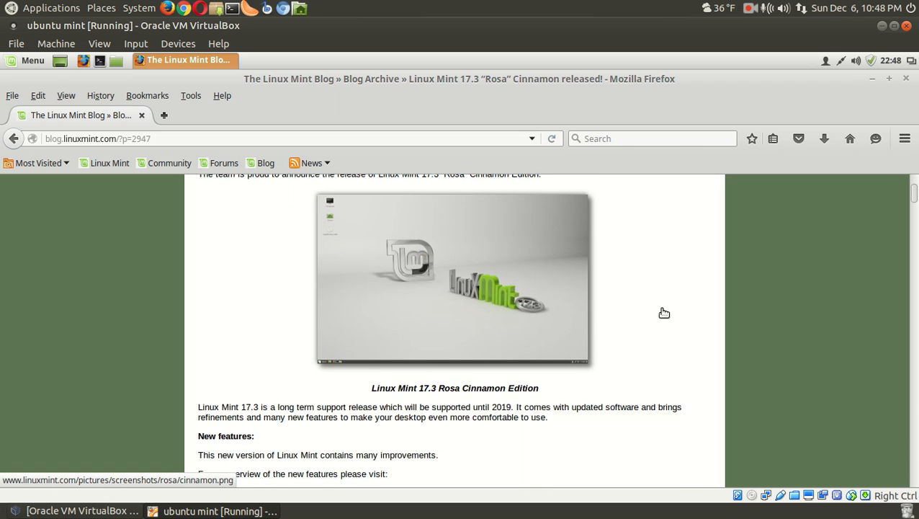
scroll("down", 3)
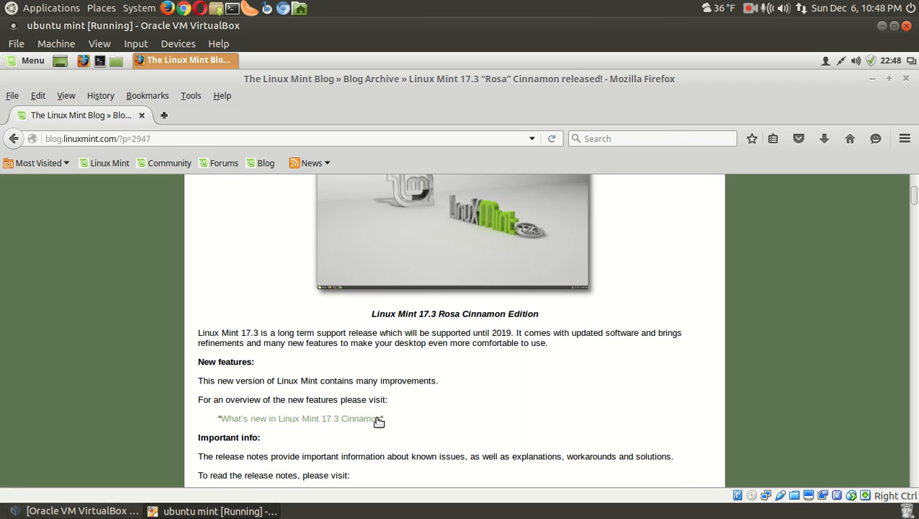
left_click(303, 418)
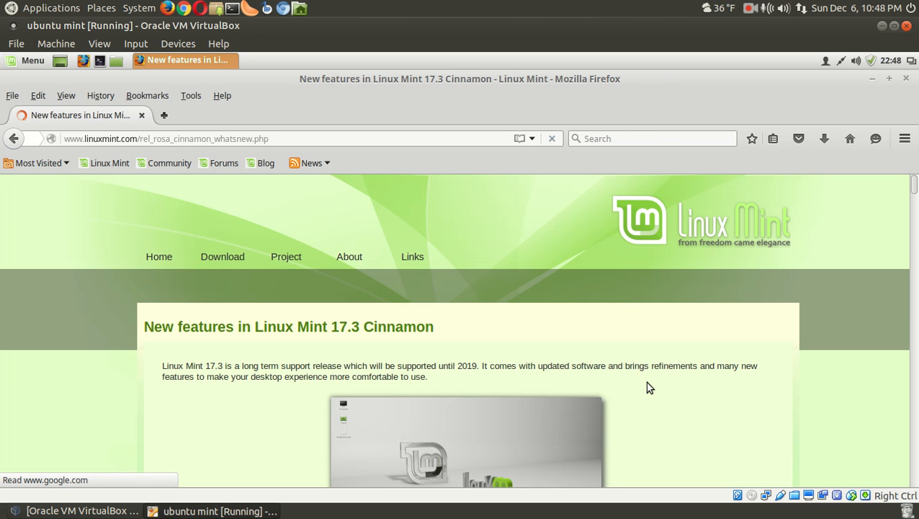
Scroll the New features page past Update Manager and Driver Manager to applets
scroll("down", 3)
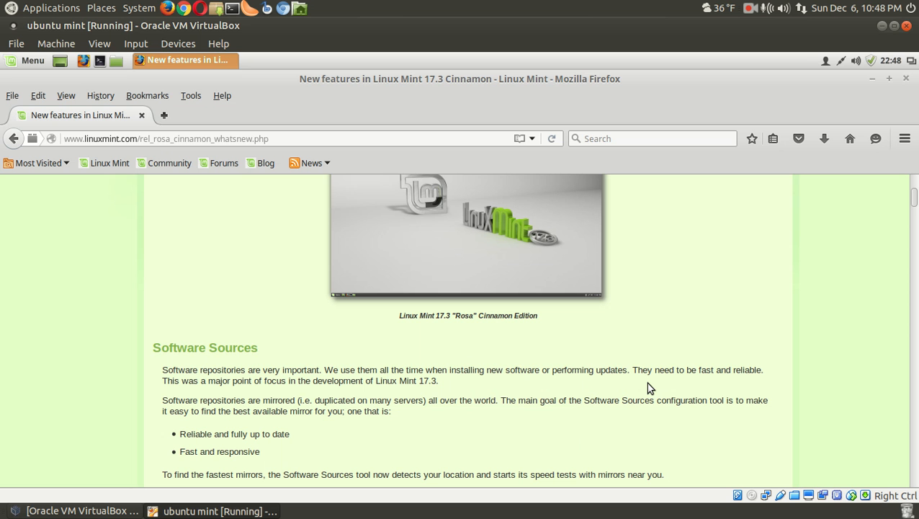
scroll("down", 3)
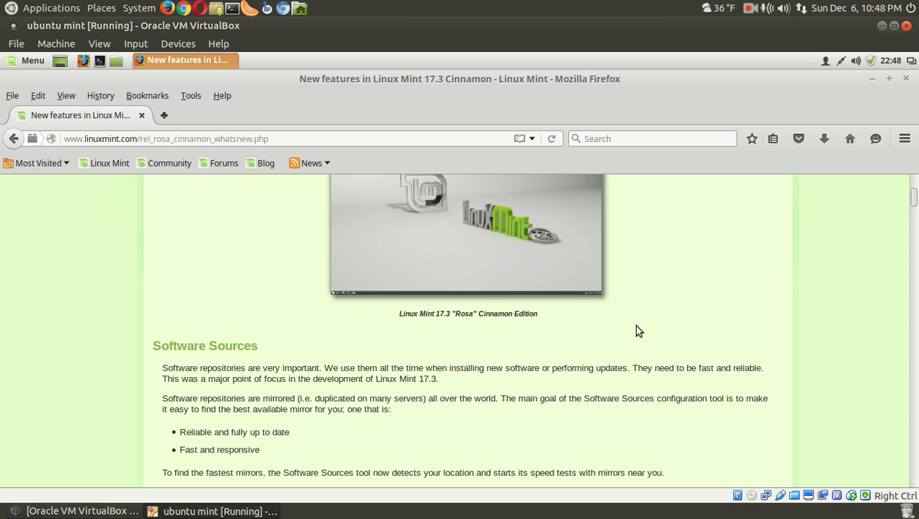
scroll("down", 3)
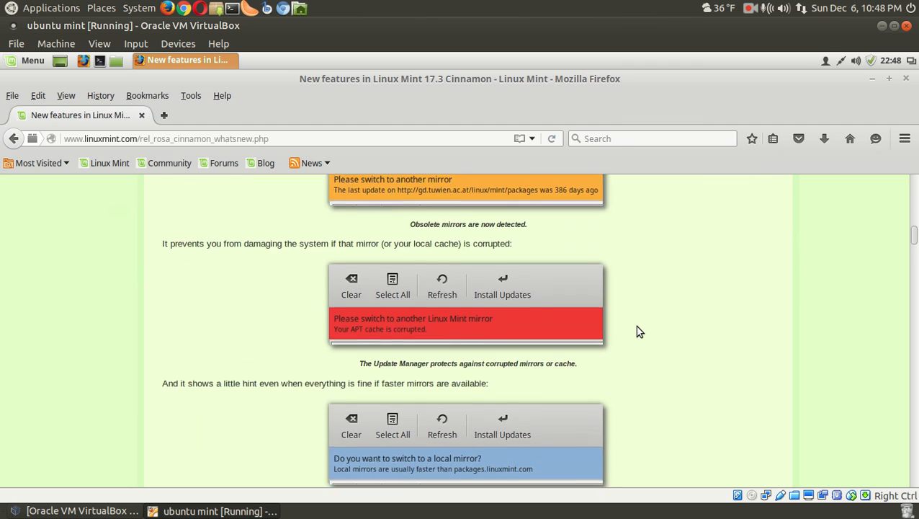
scroll("down", 3)
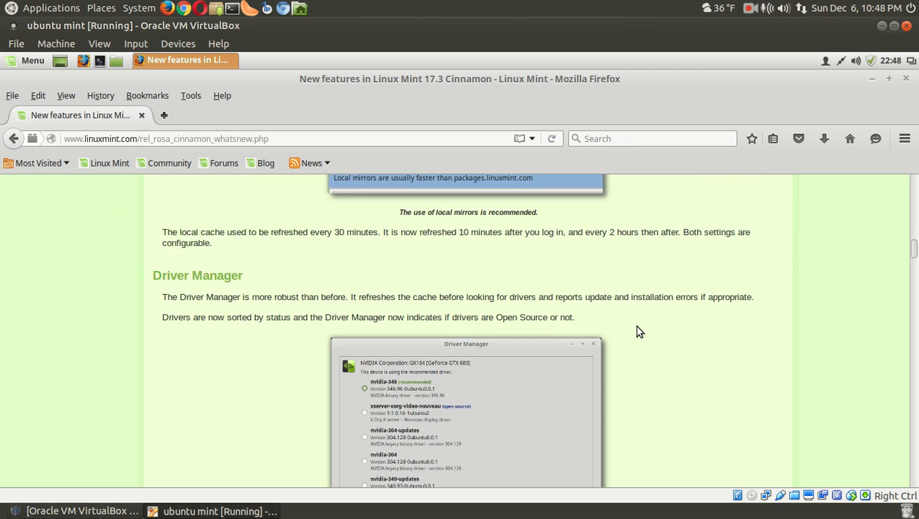
scroll("down", 3)
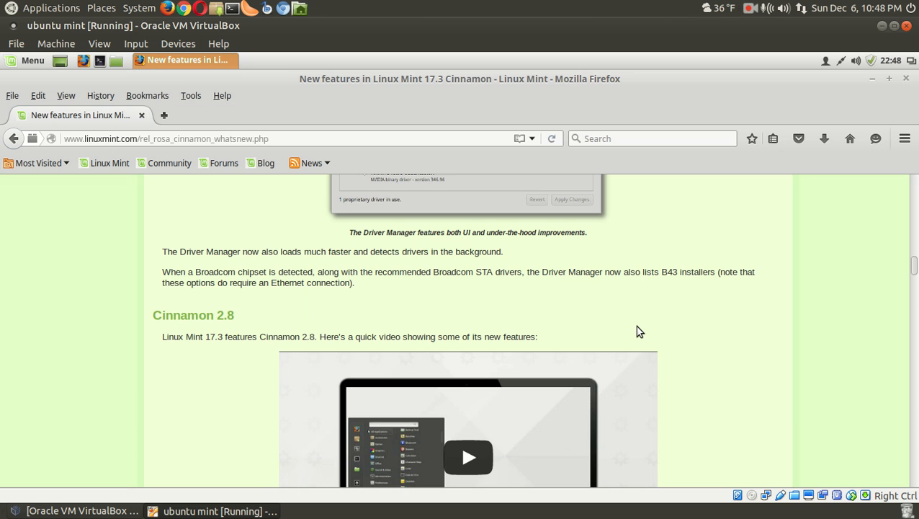
scroll("down", 3)
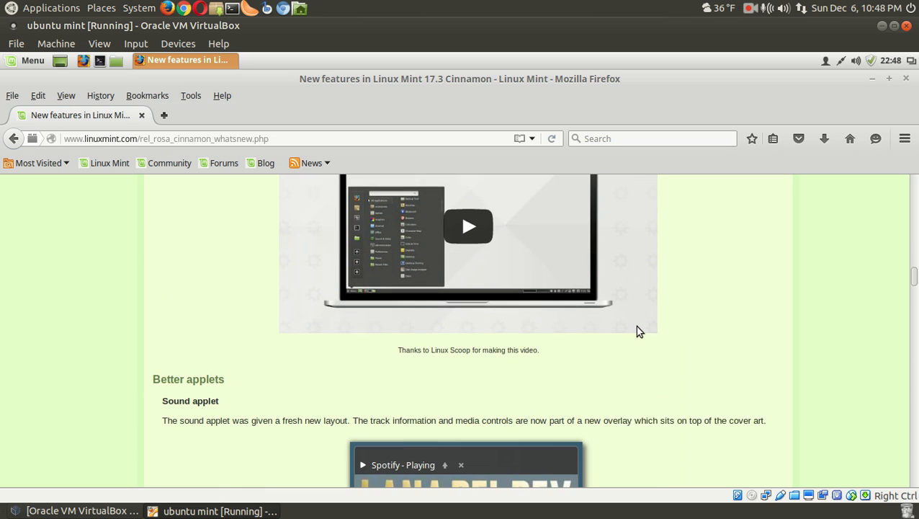
scroll("down", 3)
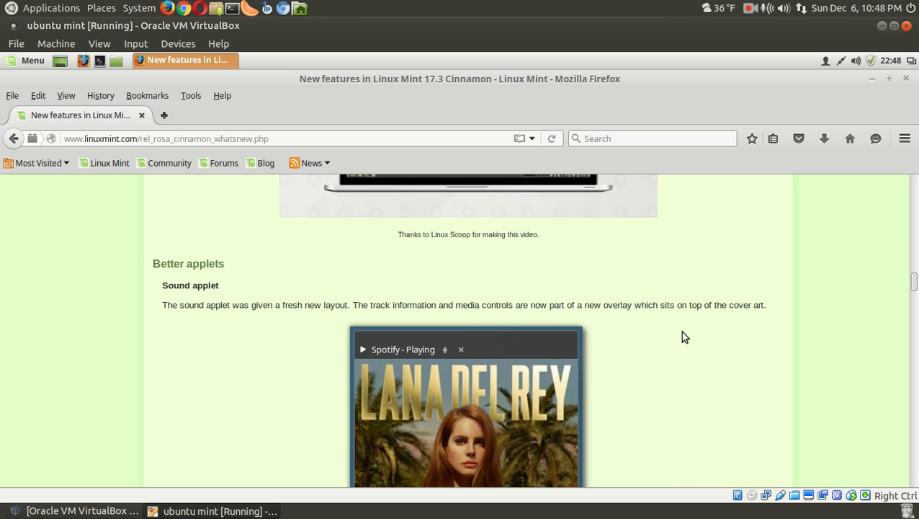
scroll("down", 3)
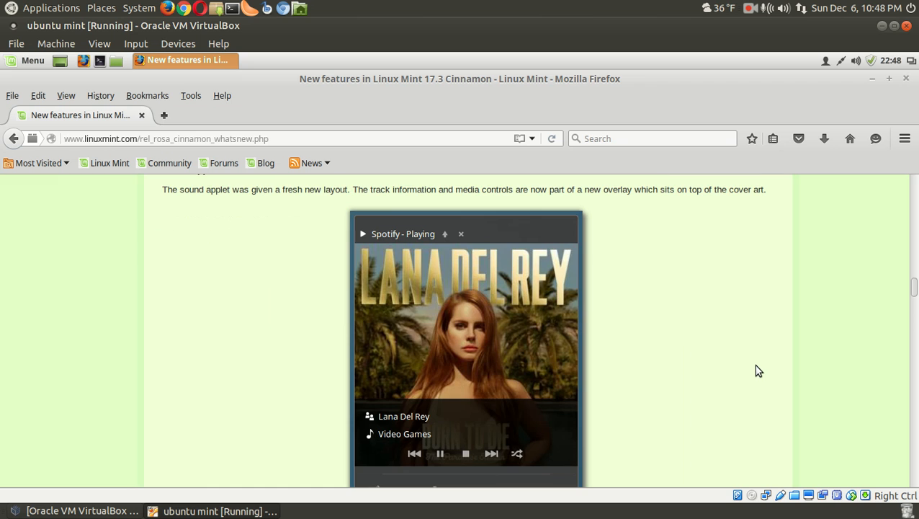
mouse_move(692, 322)
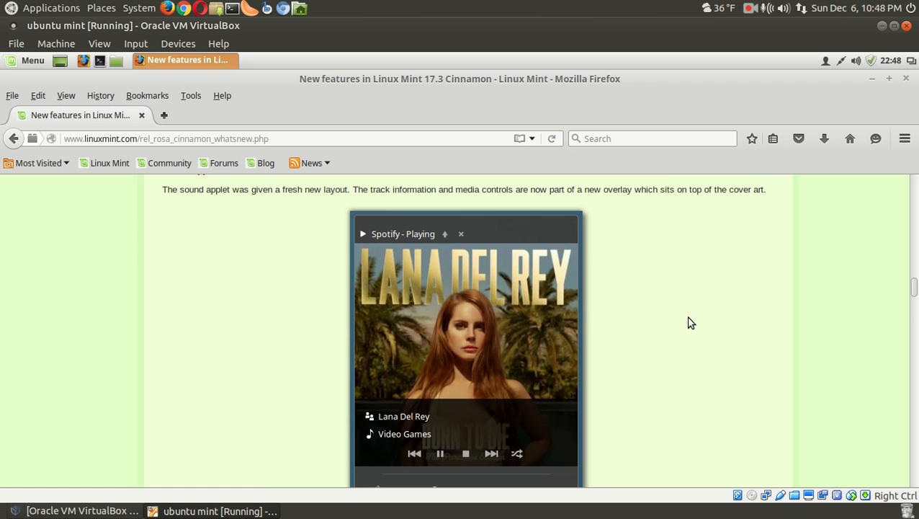
scroll("down", 3)
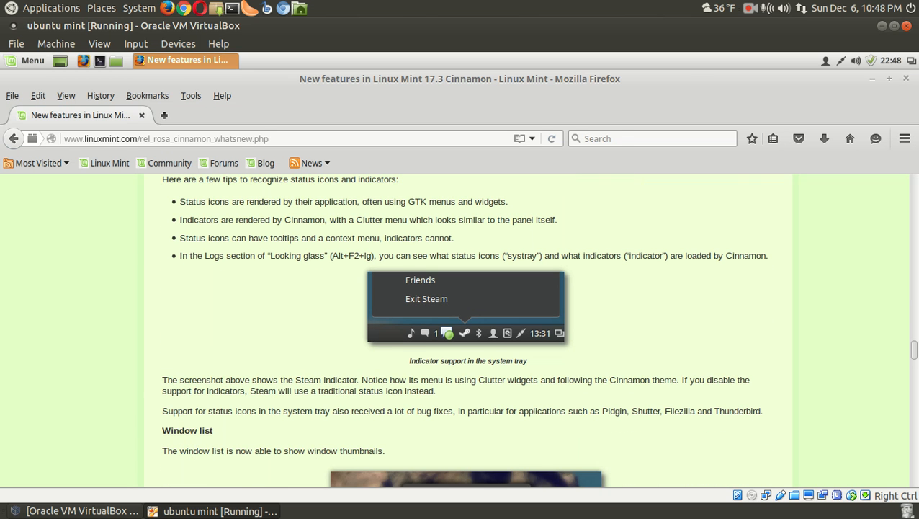
Close Firefox and check the panel's update applet for available system updates
left_click(881, 26)
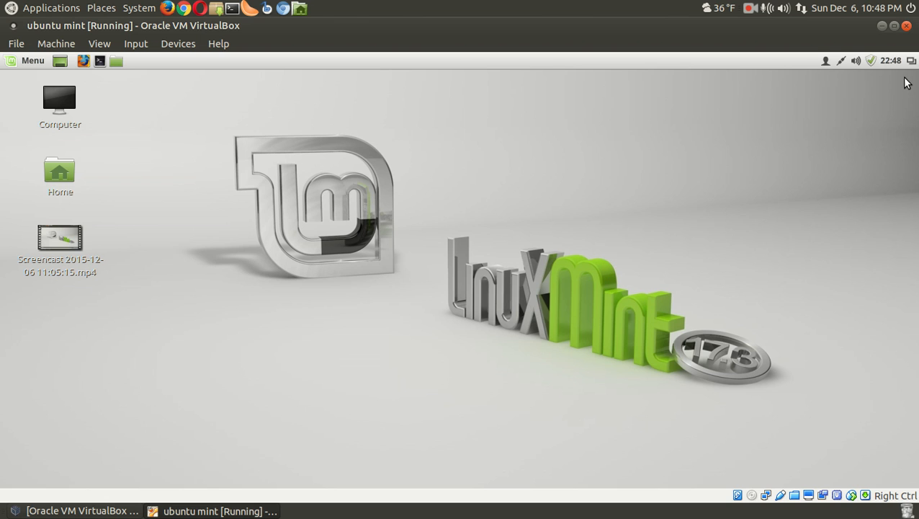
mouse_move(532, 242)
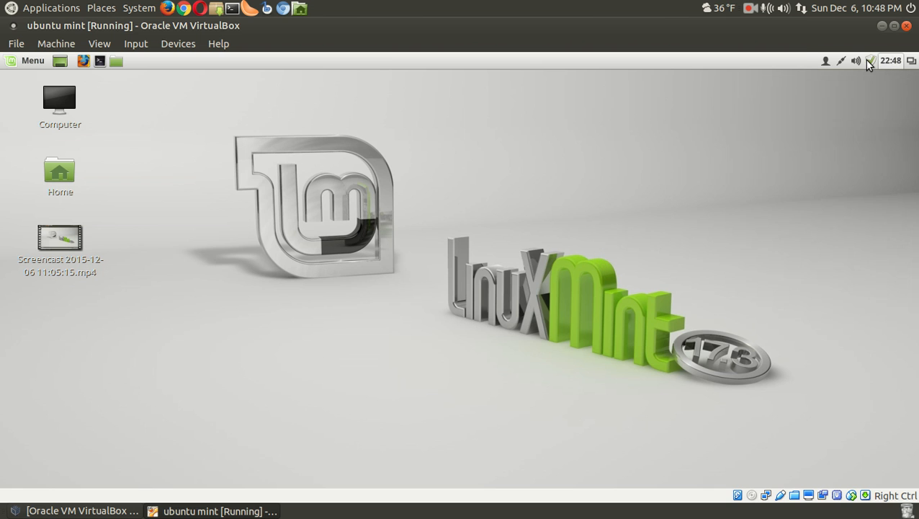
left_click(870, 60)
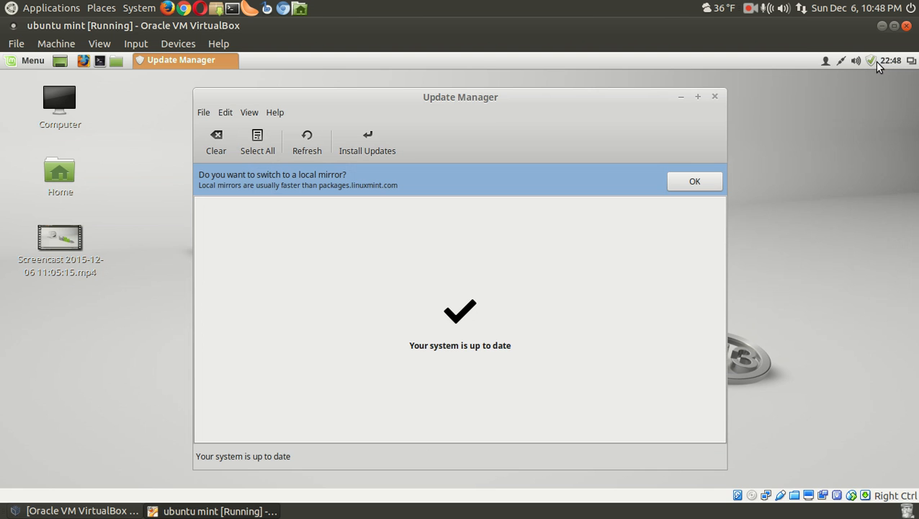
left_click(715, 96)
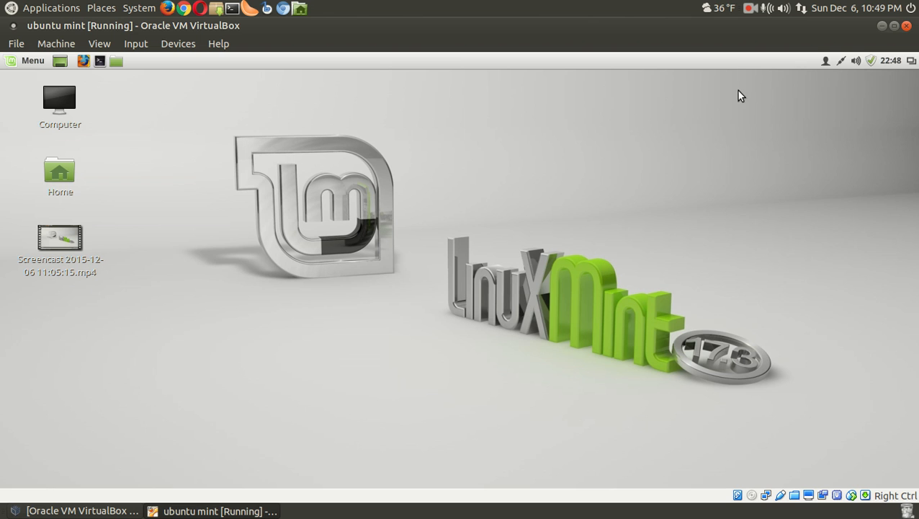
View the network menu, then open Sound Settings from the volume applet
left_click(841, 61)
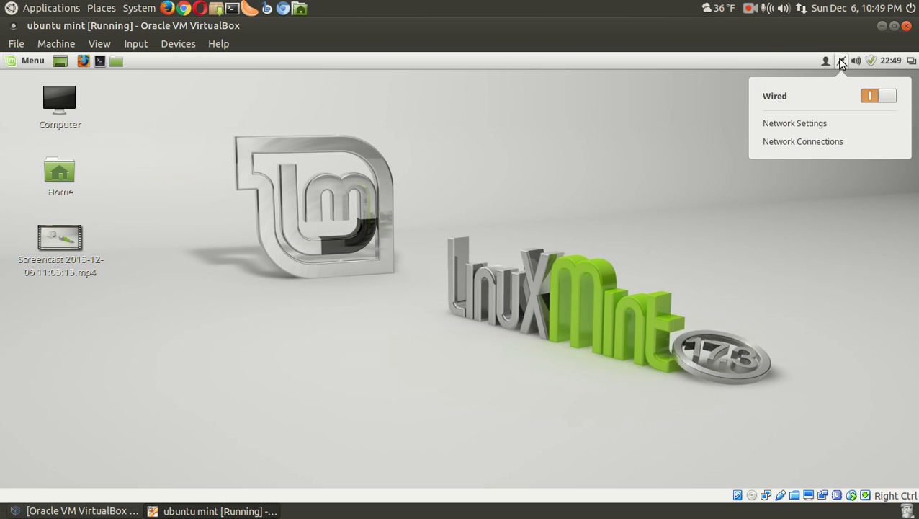
left_click(857, 60)
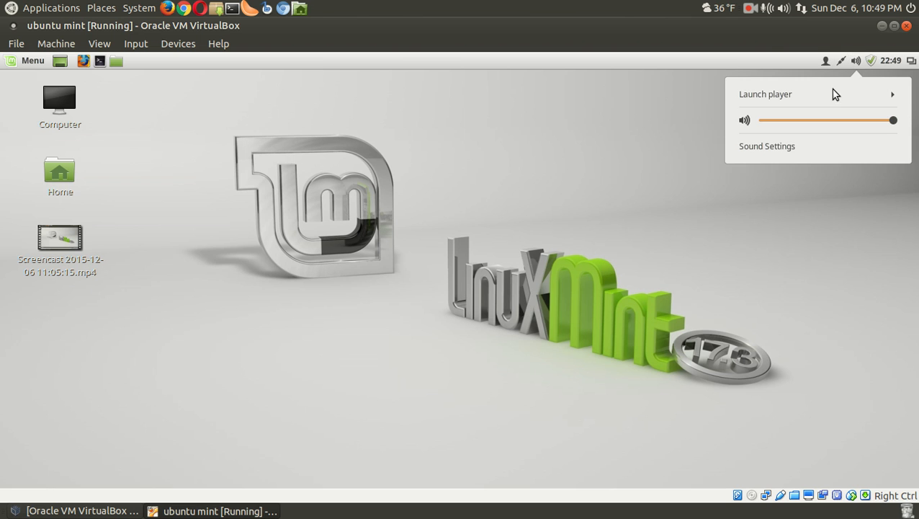
left_click(766, 94)
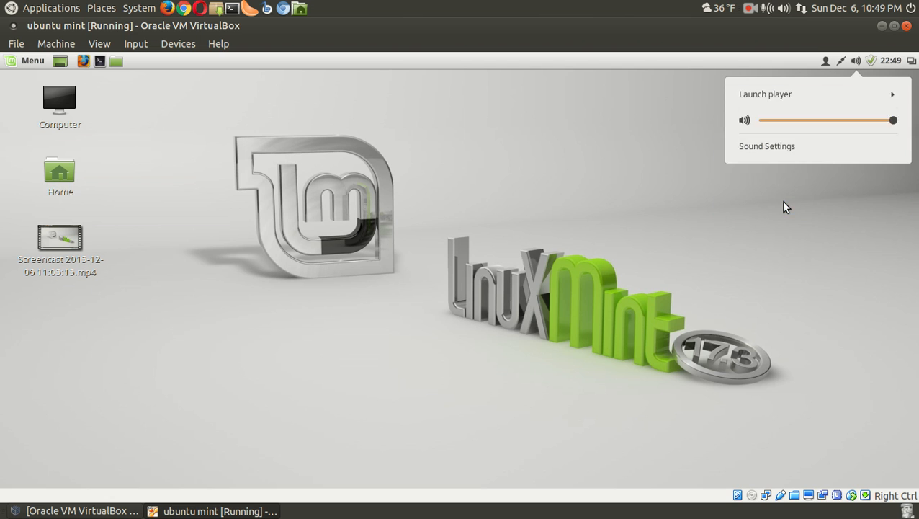
left_click(685, 318)
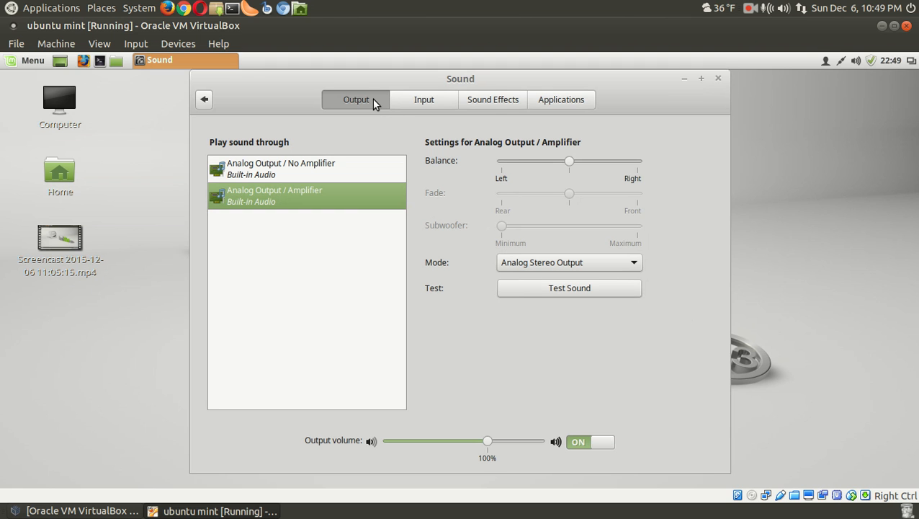
Browse Input and Sound Effects, toggle alerts back on at maximum volume, view Applications, close
left_click(424, 99)
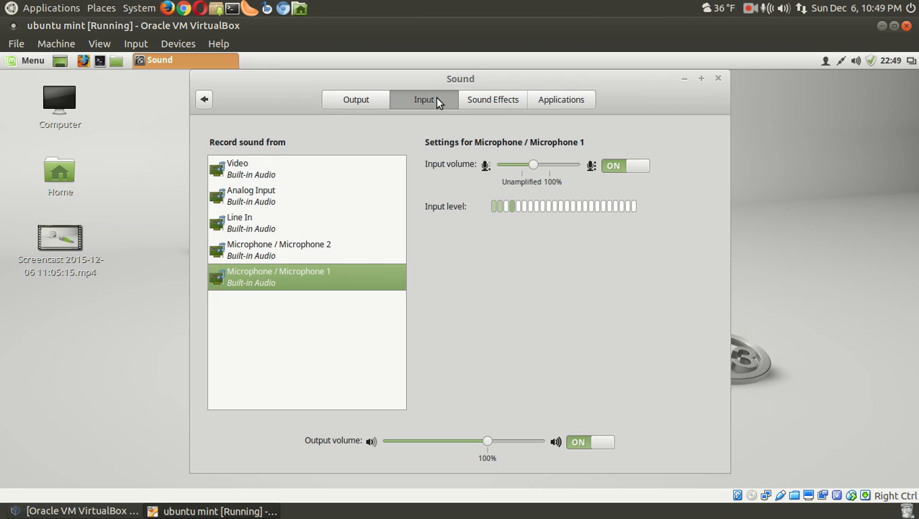
left_click(493, 99)
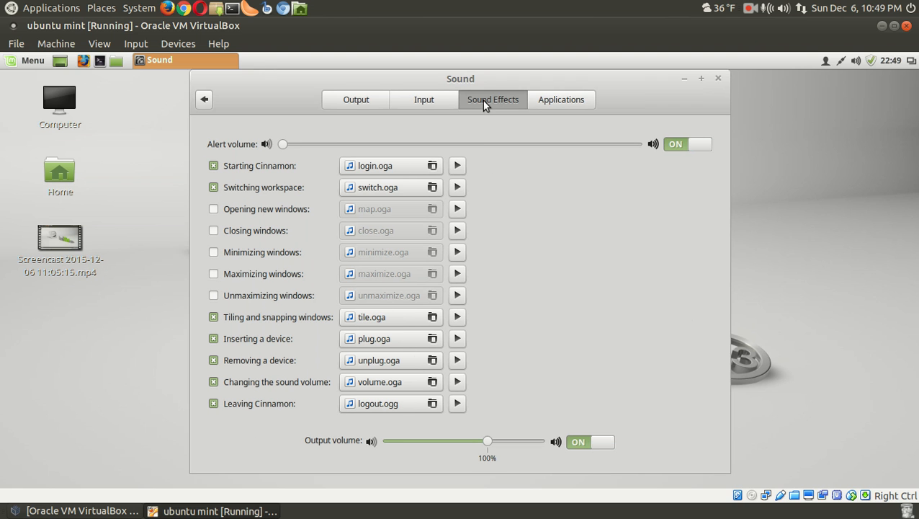
left_click(675, 144)
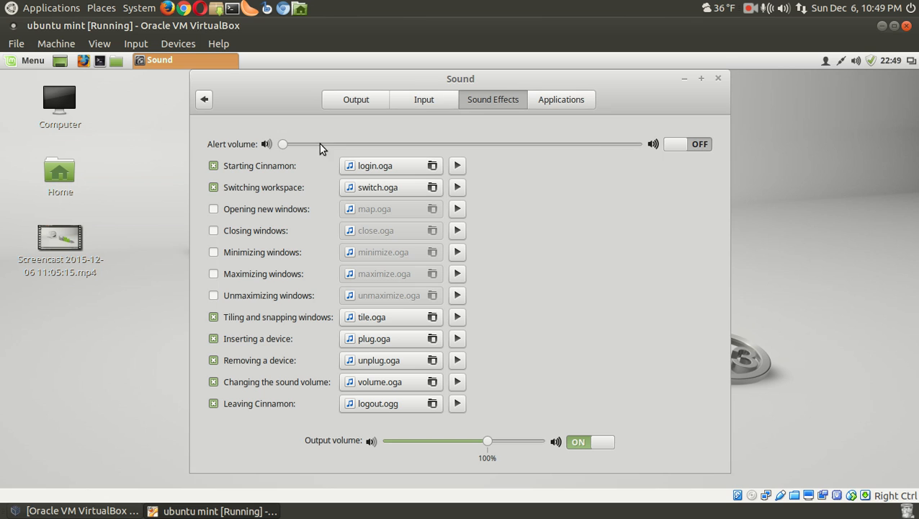
left_click(686, 143)
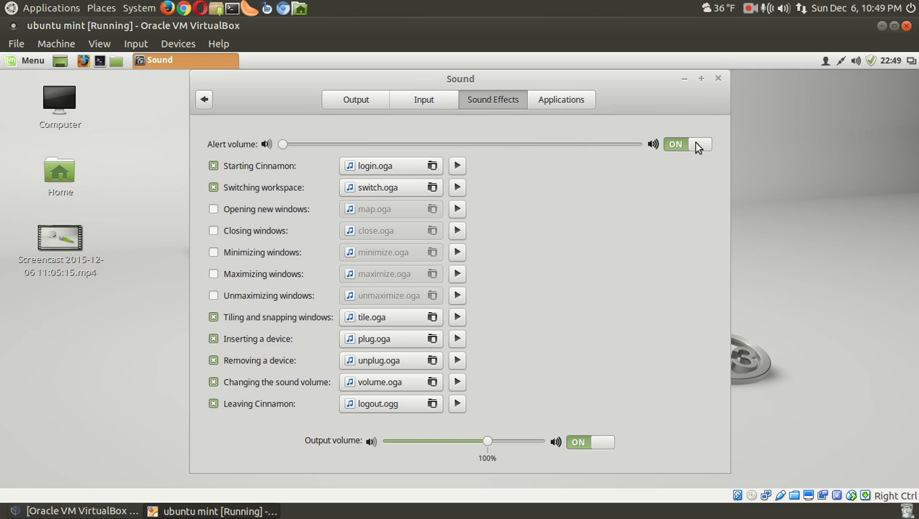
mouse_move(459, 170)
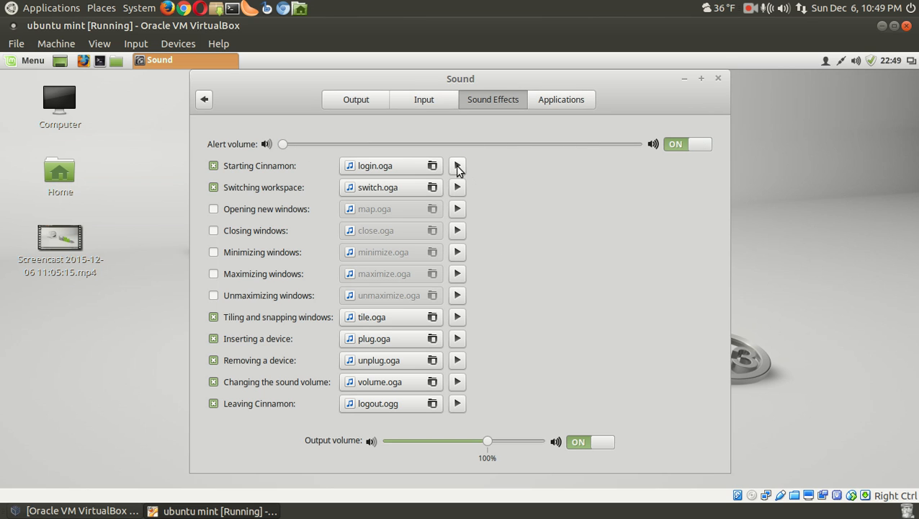
mouse_move(287, 146)
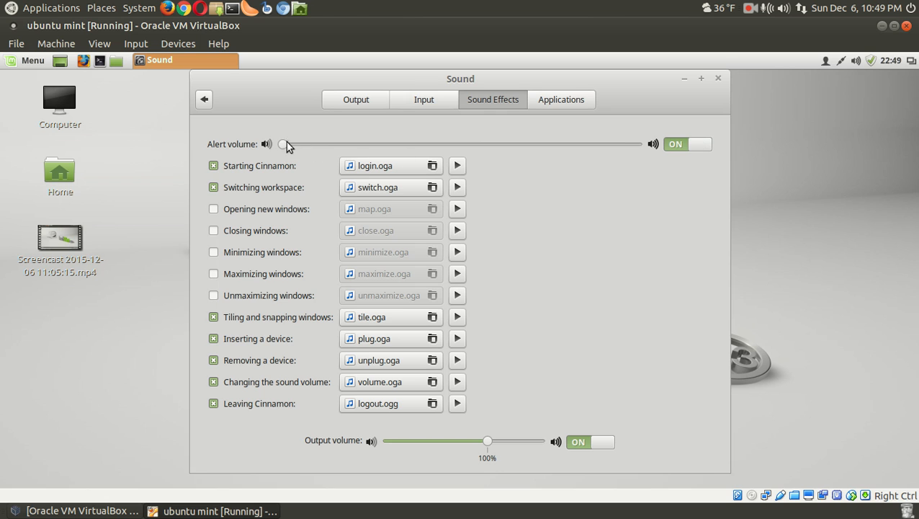
left_click_drag(283, 144, 637, 144)
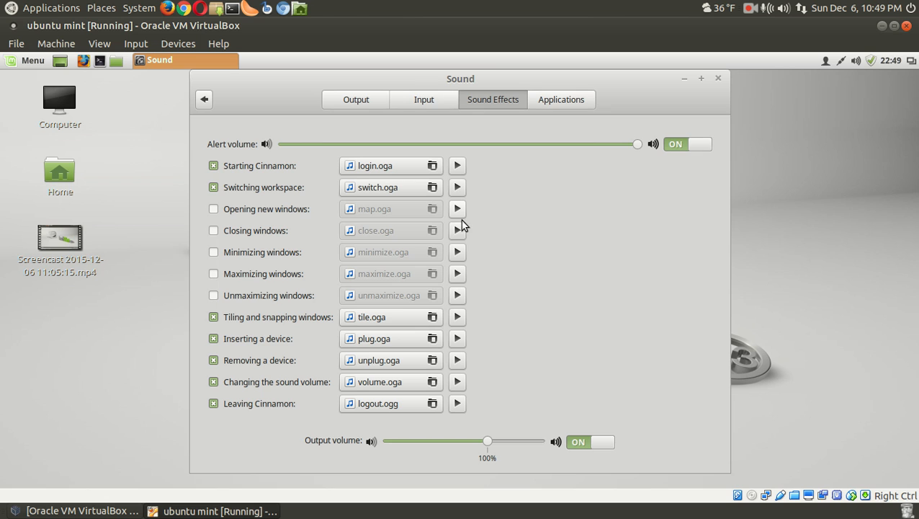
mouse_move(458, 281)
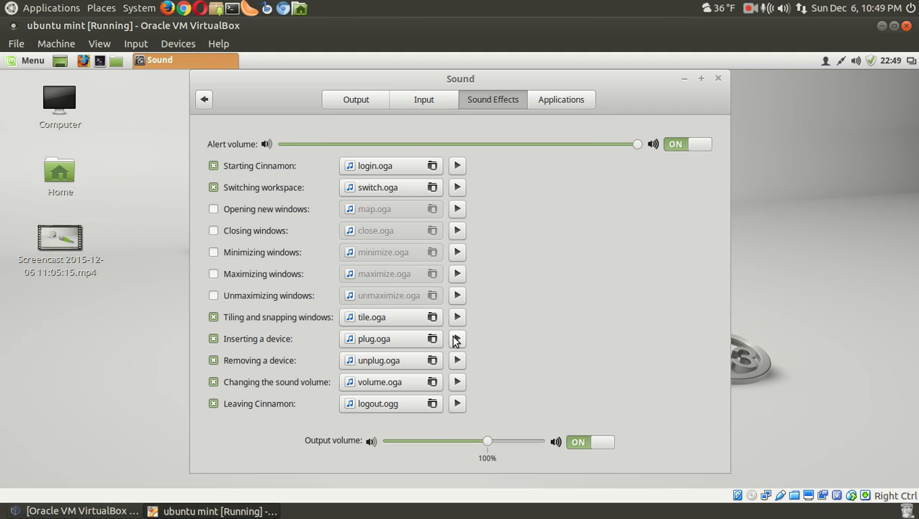
mouse_move(460, 383)
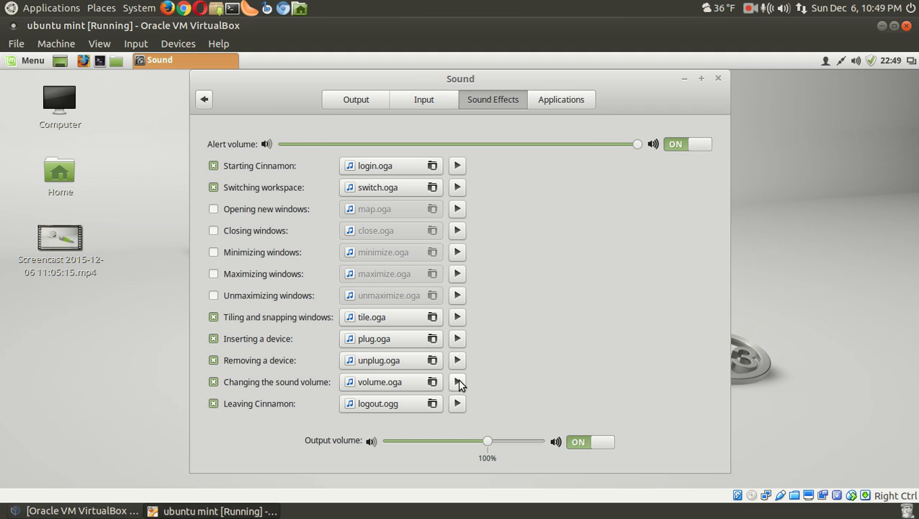
mouse_move(540, 131)
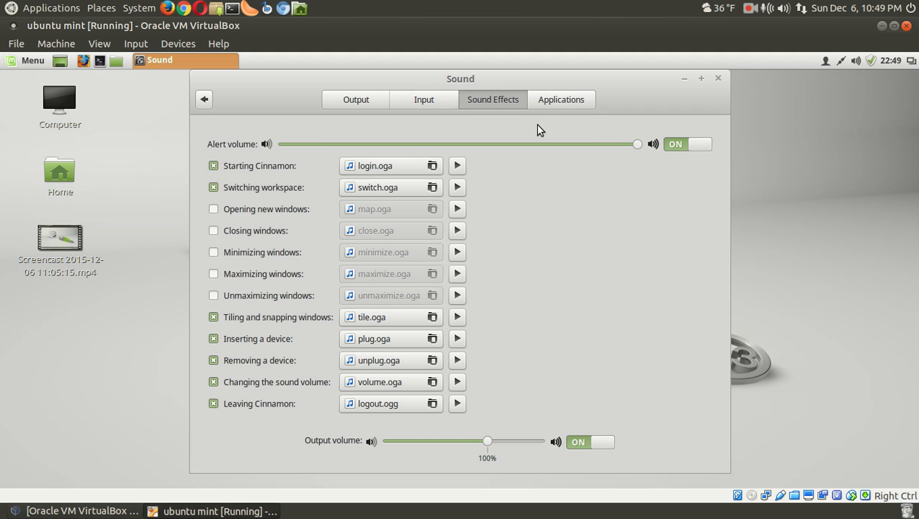
left_click(562, 99)
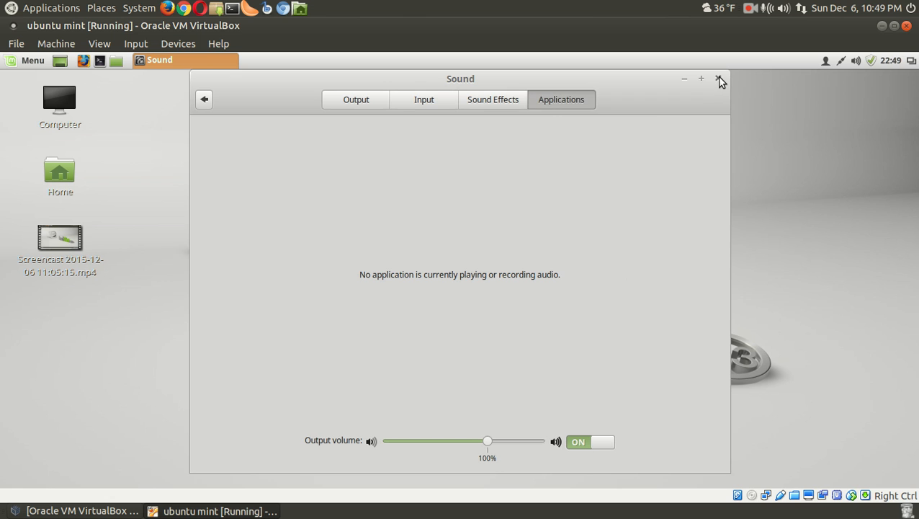
left_click(719, 78)
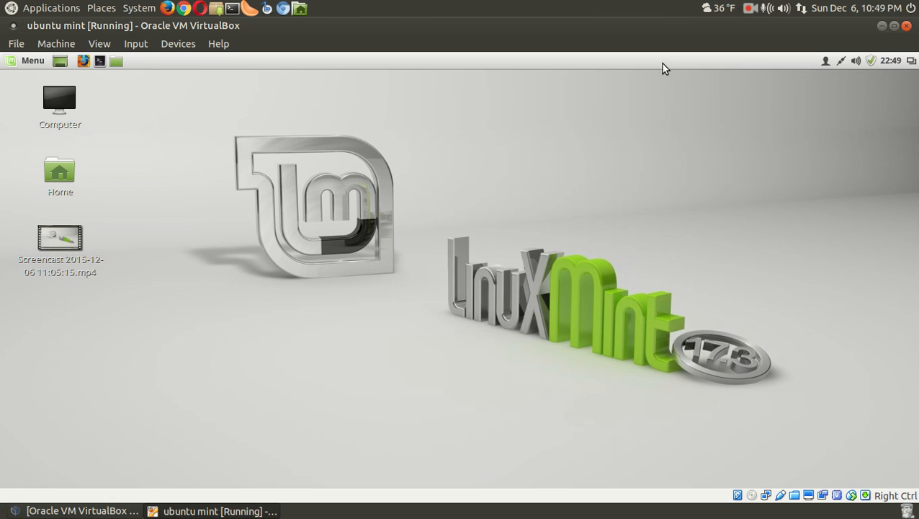
Open All settings from the panel menu, view the General page, and return to the overview
right_click(663, 69)
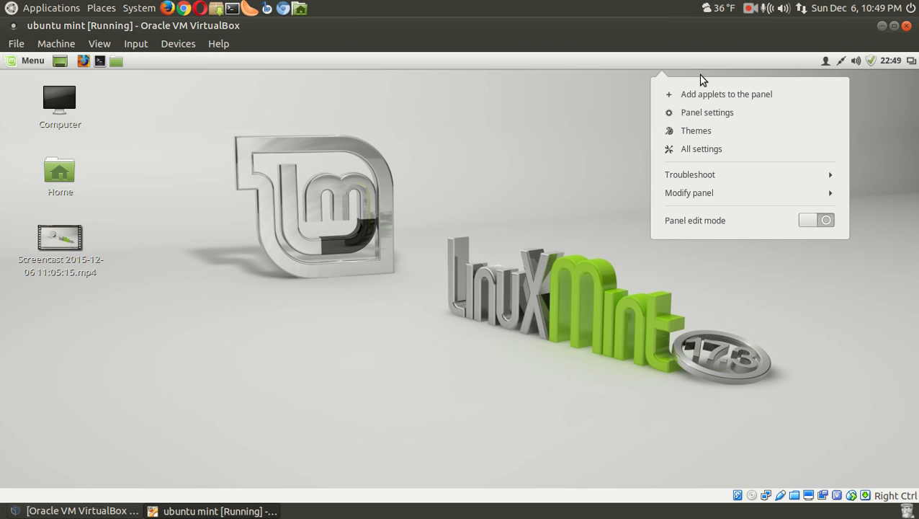
mouse_move(712, 91)
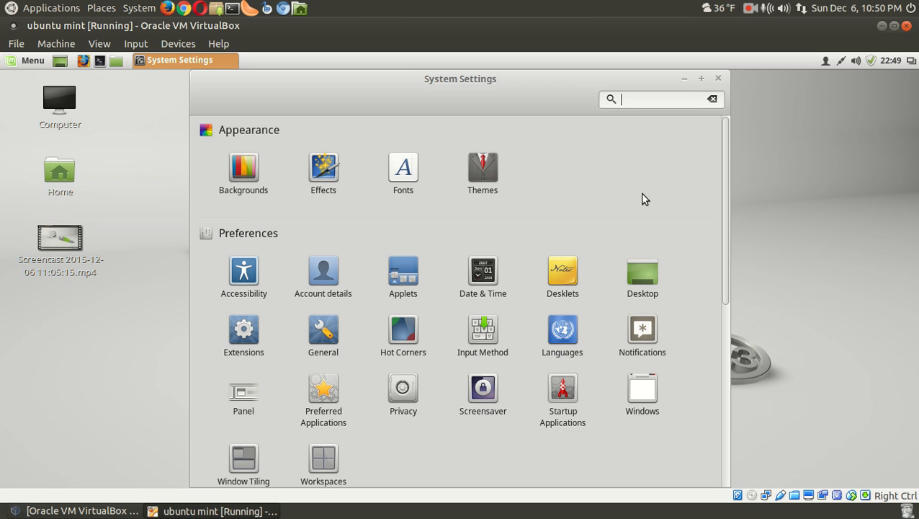
mouse_move(414, 221)
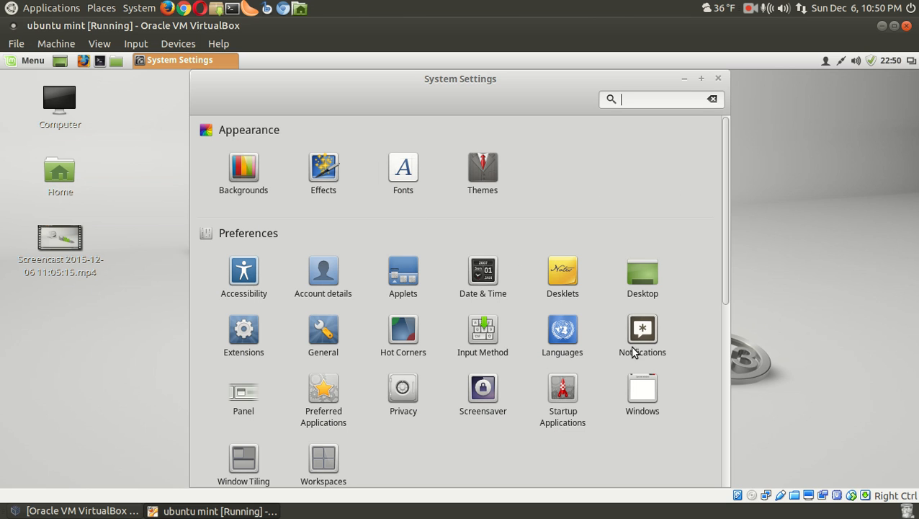
left_click(323, 335)
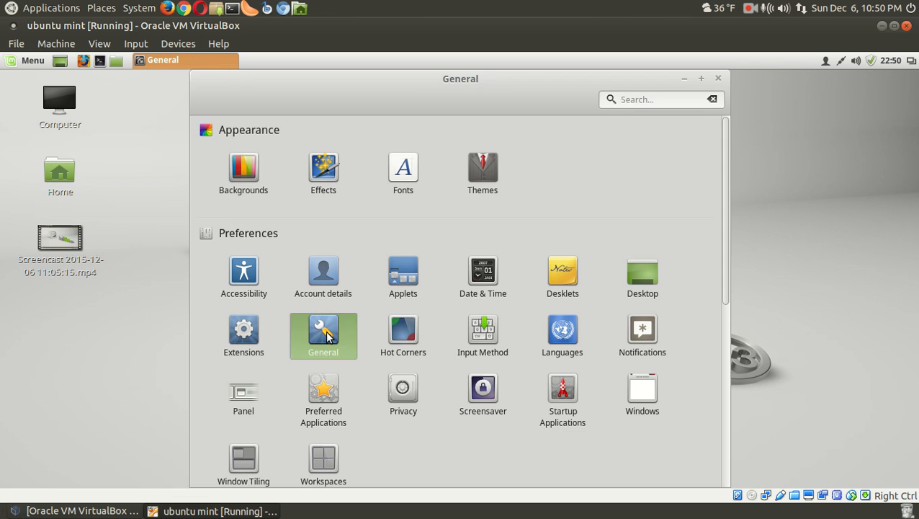
left_click(324, 335)
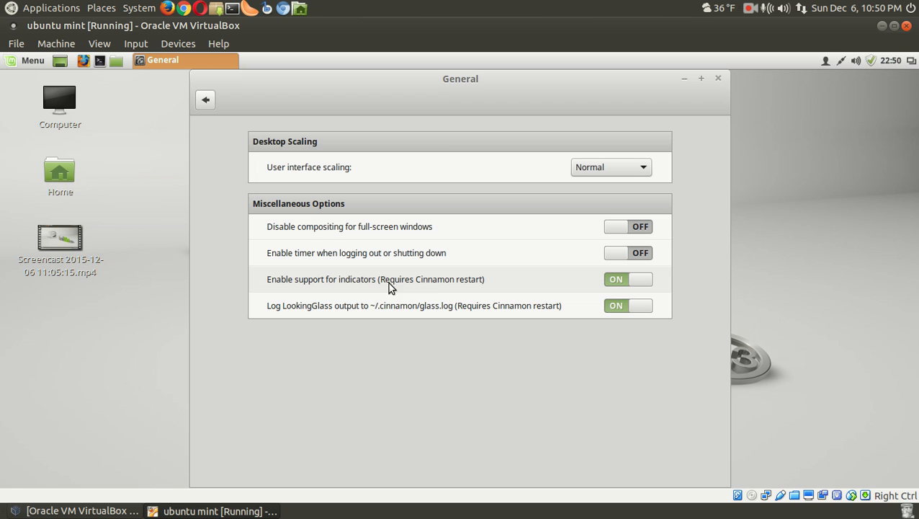
mouse_move(258, 90)
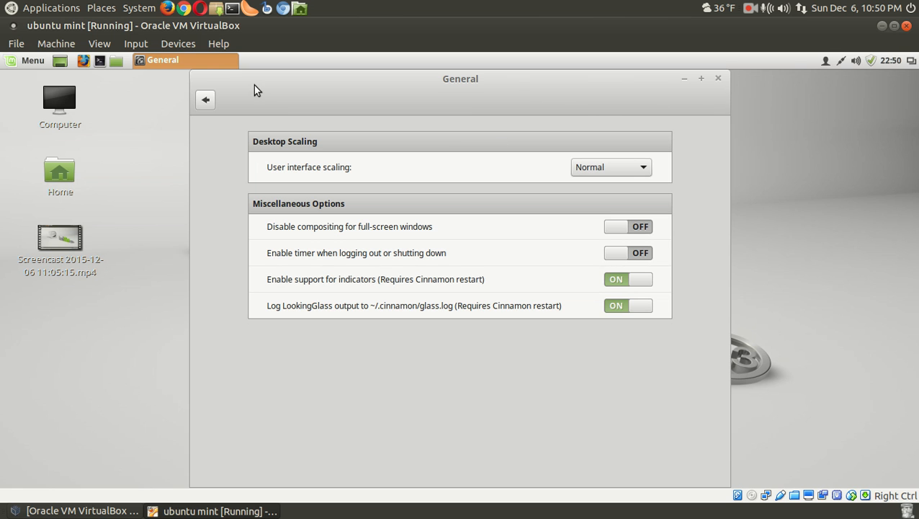
left_click(205, 100)
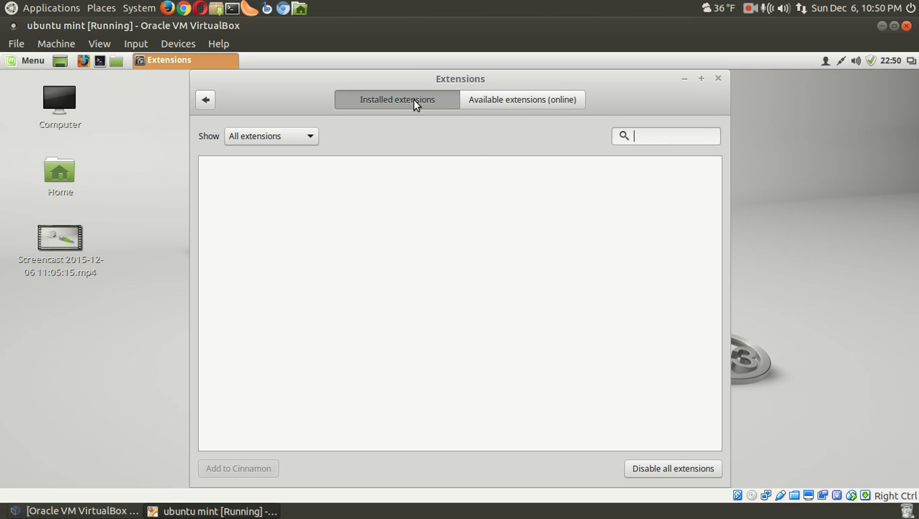
Browse the online available extensions list, then close the Extensions settings window
left_click(523, 99)
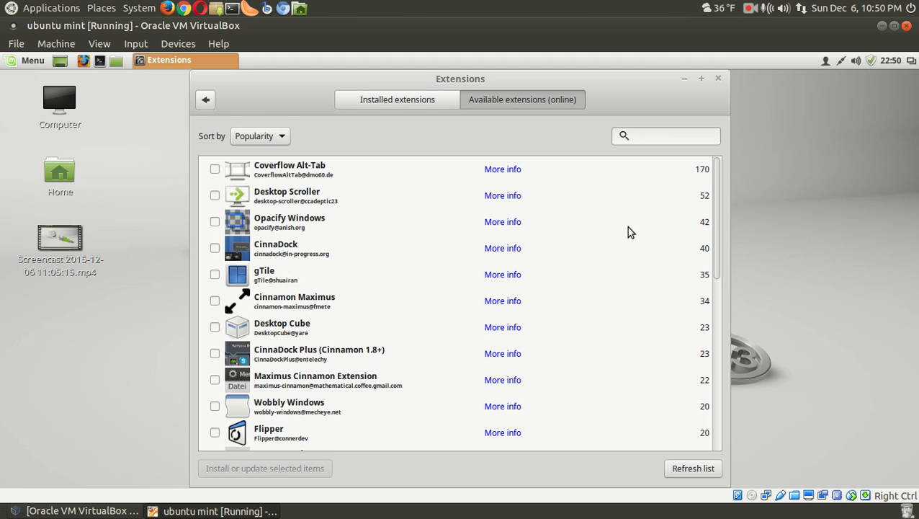
scroll("down", 3)
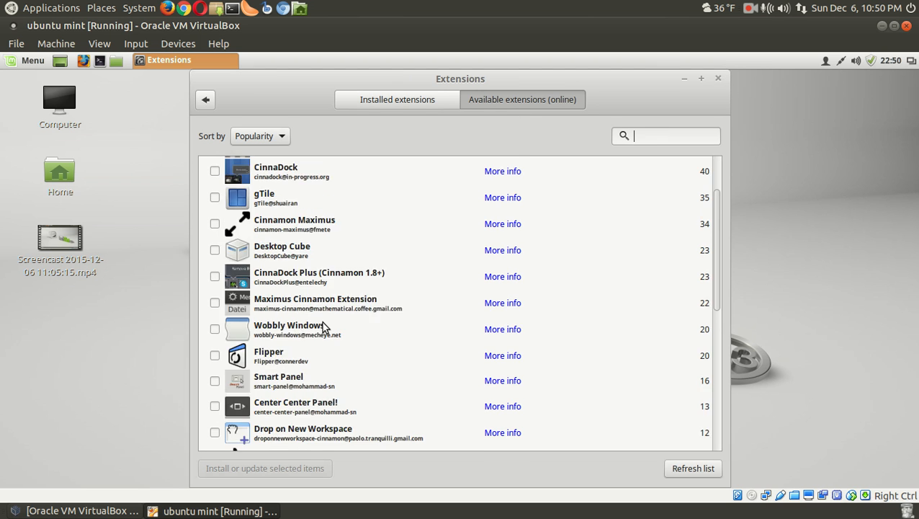
scroll("down", 3)
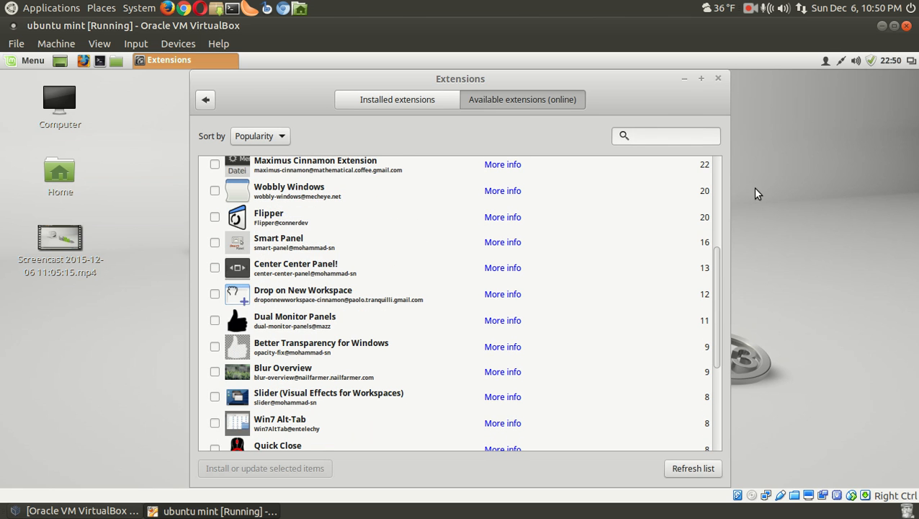
left_click(718, 78)
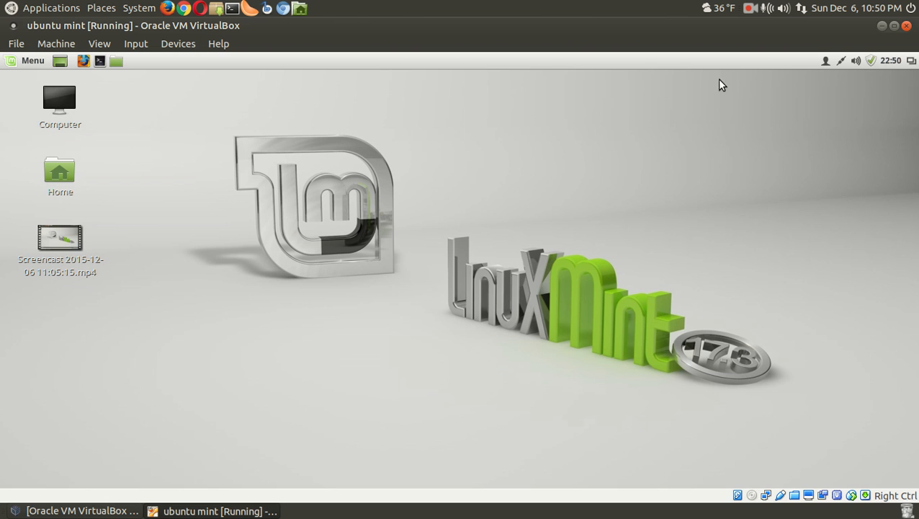
mouse_move(461, 216)
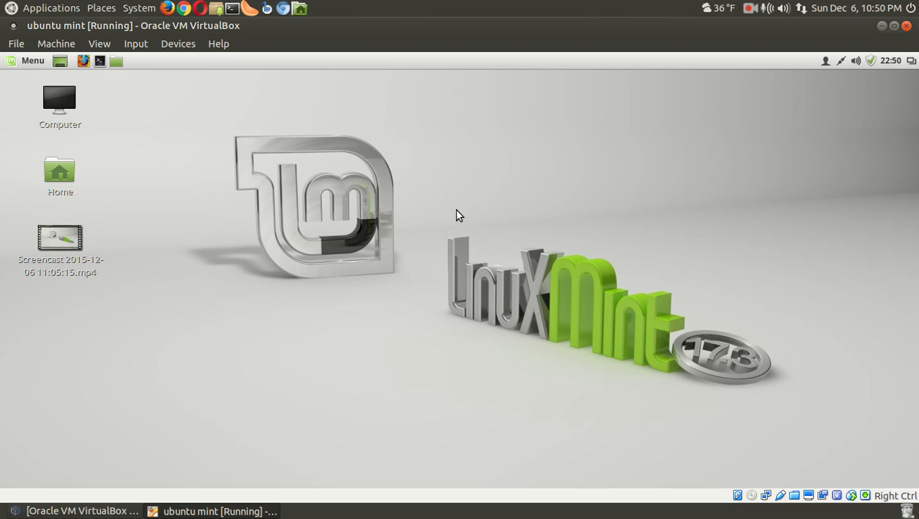
mouse_move(117, 75)
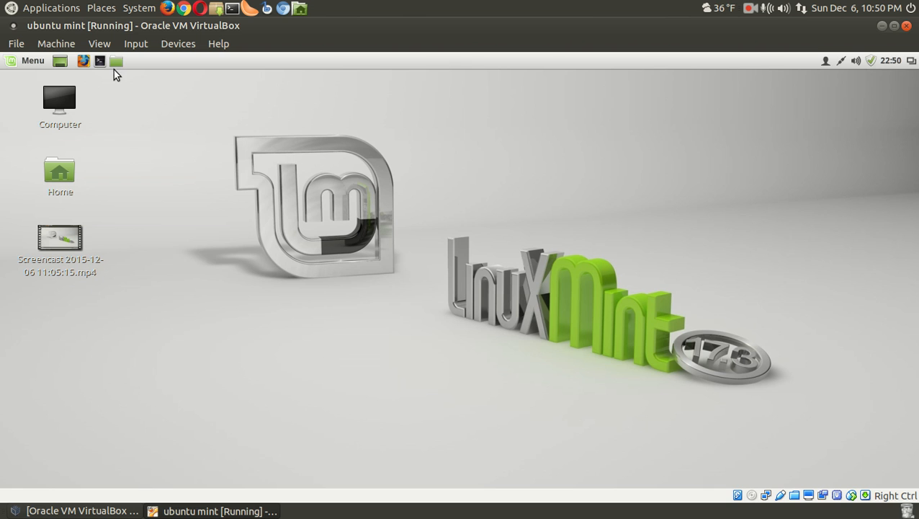
left_click(116, 60)
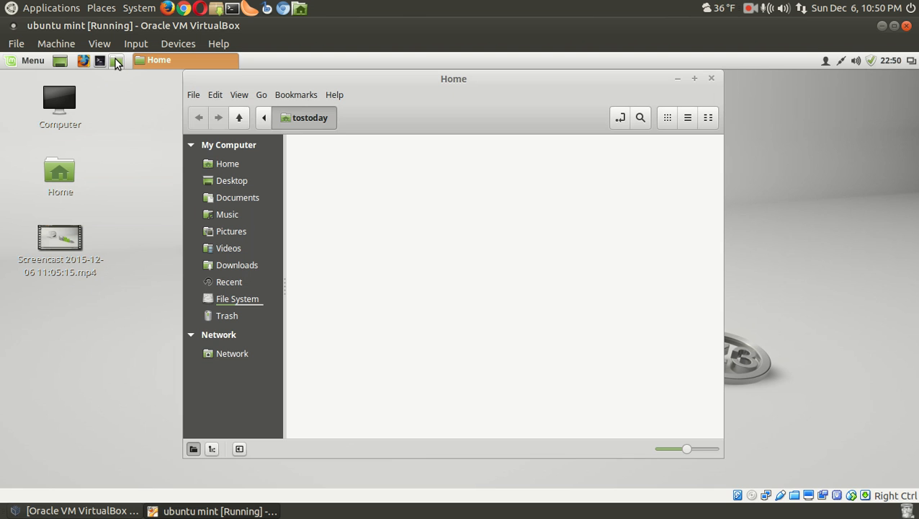
left_click(334, 94)
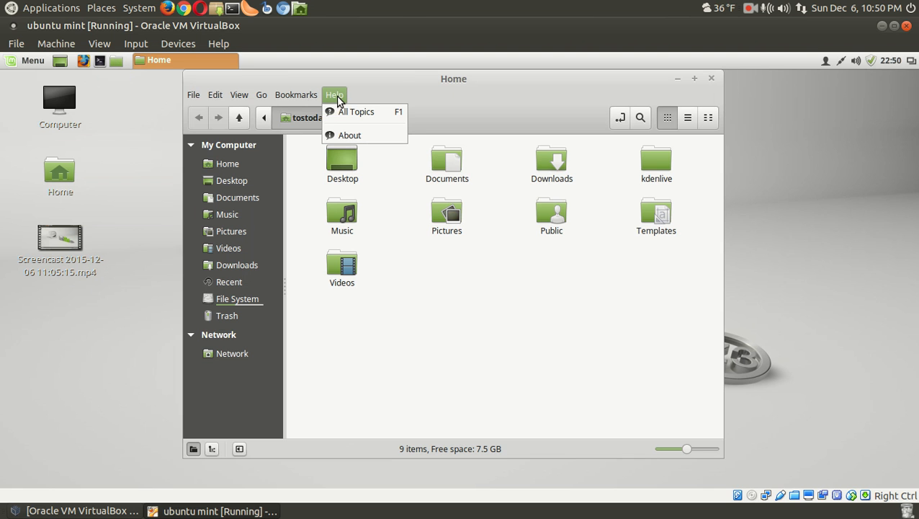
left_click(349, 135)
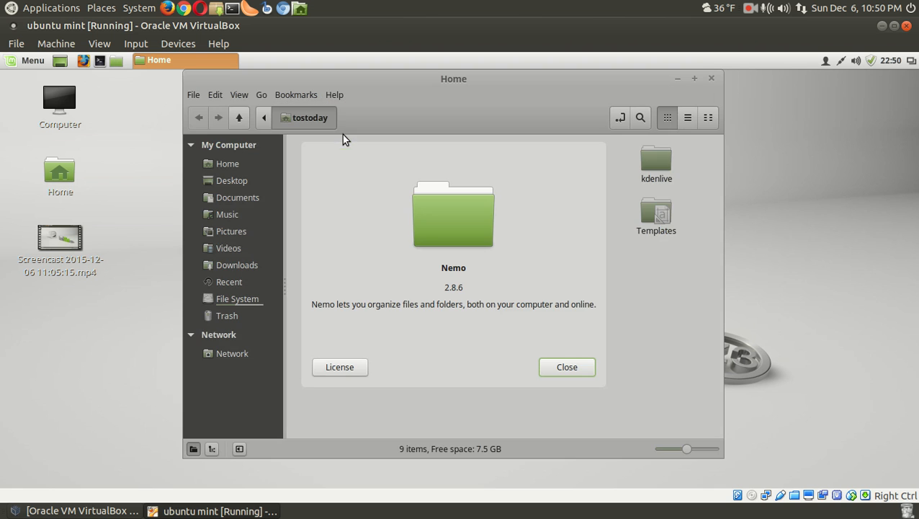
left_click(567, 367)
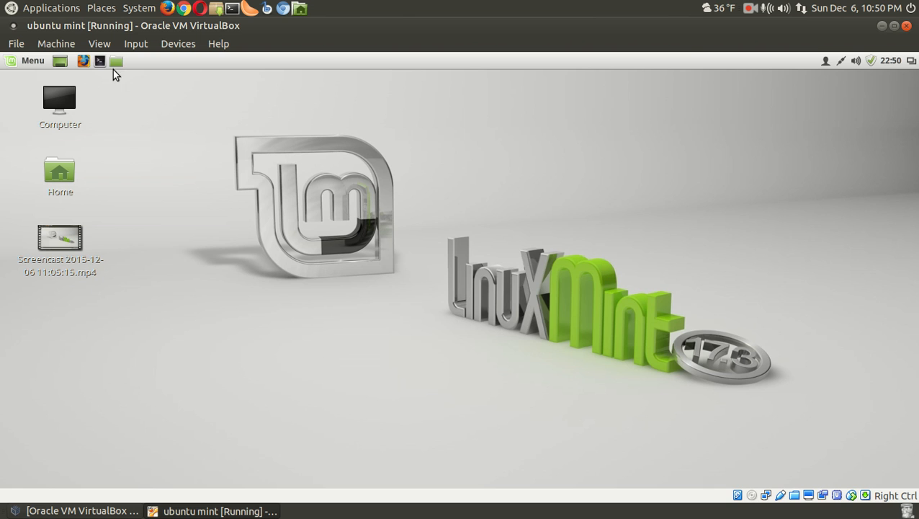
left_click(99, 61)
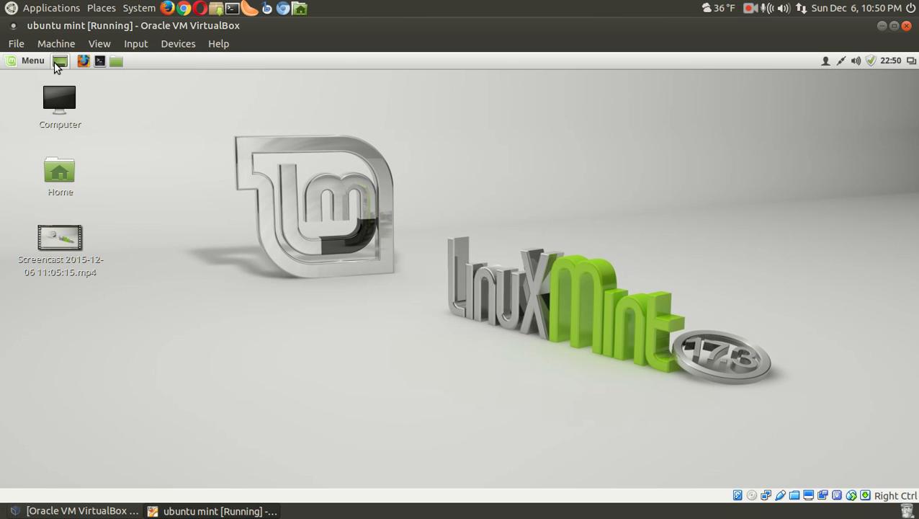
mouse_move(32, 61)
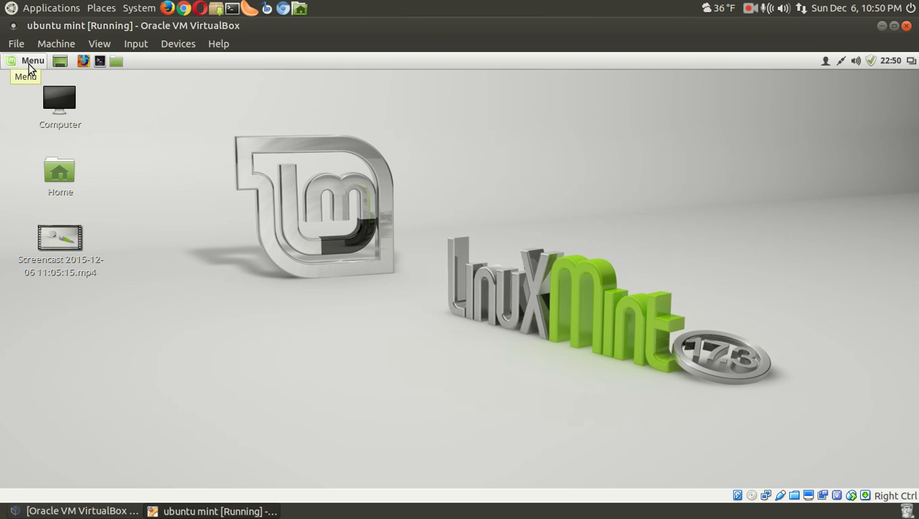
Open the Menu, preview Accessories, return to All Applications and scroll through the list
left_click(32, 60)
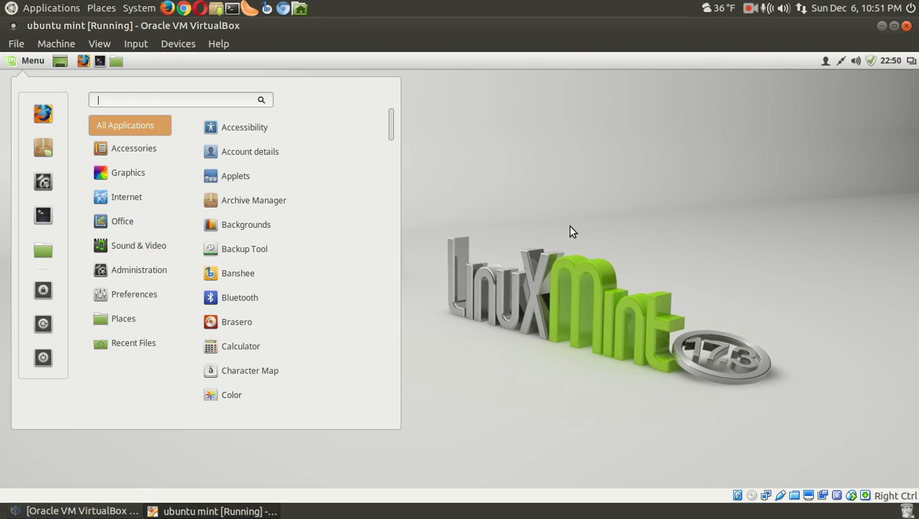
left_click(134, 148)
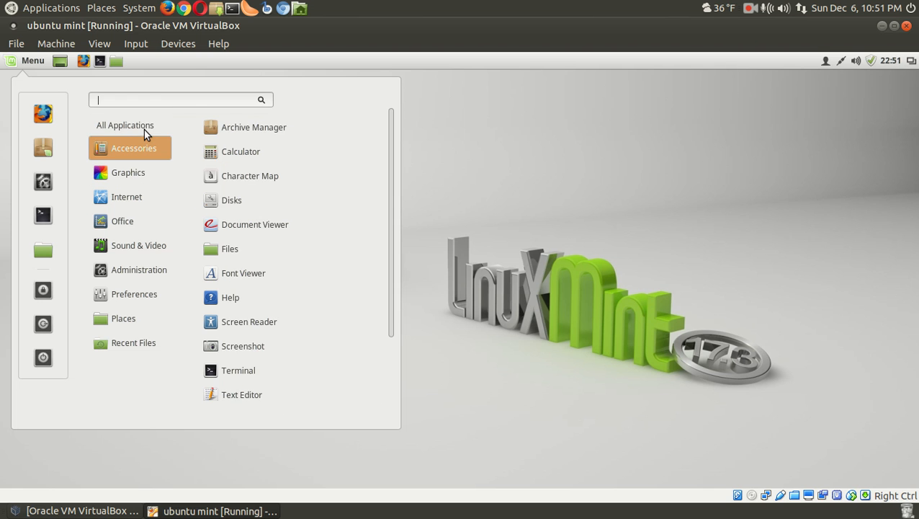
left_click(125, 124)
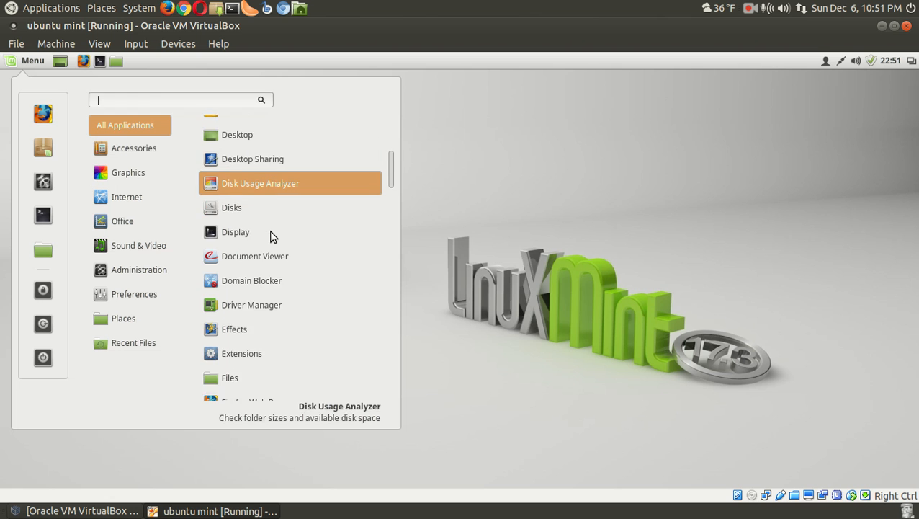
scroll("down", 3)
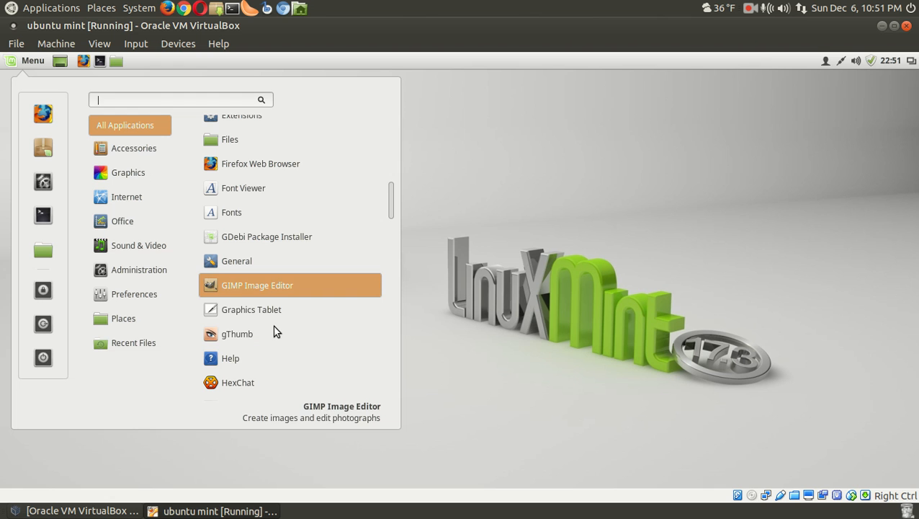
scroll("down", 3)
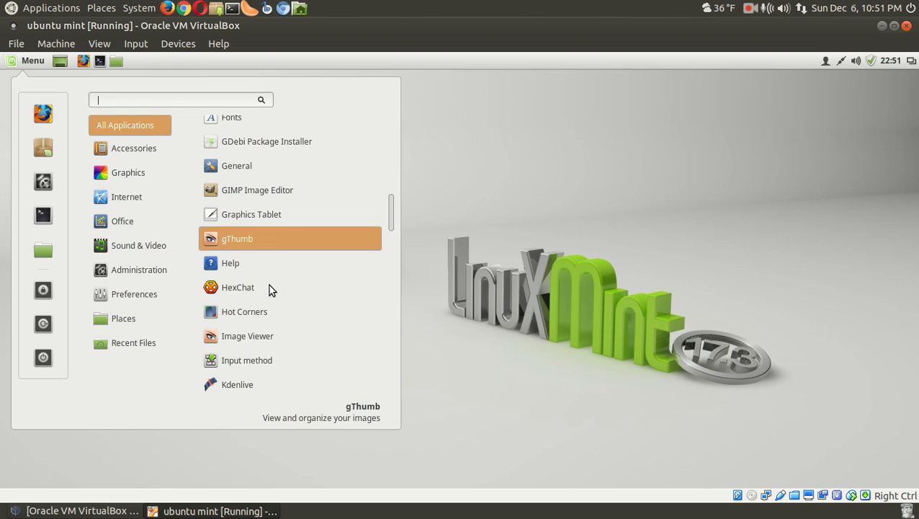
scroll("down", 3)
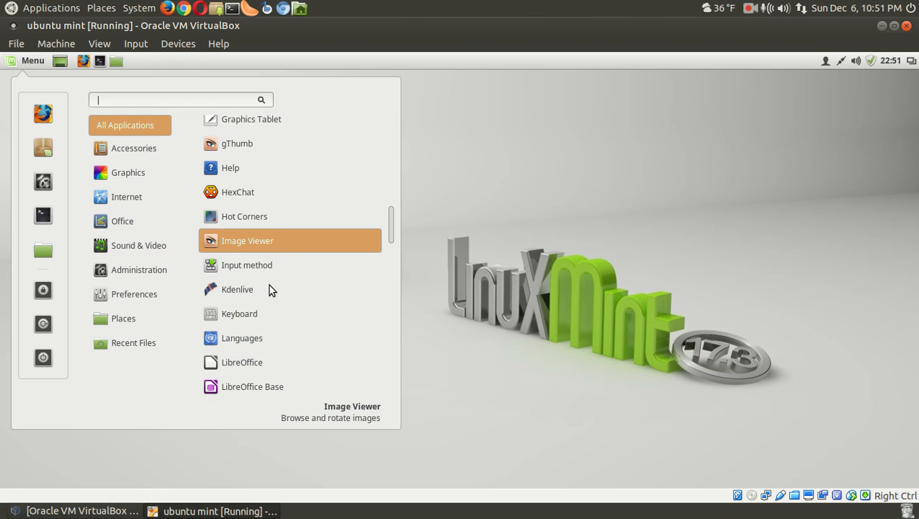
scroll("down", 3)
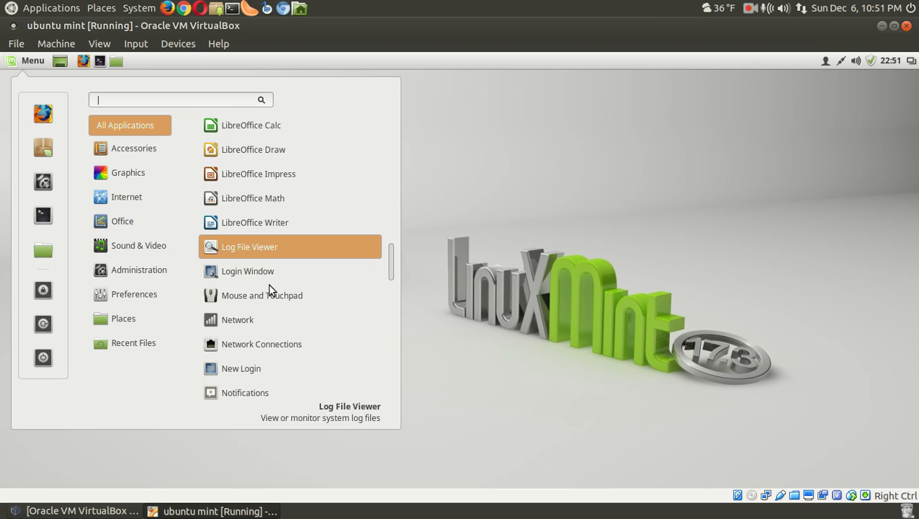
scroll("down", 3)
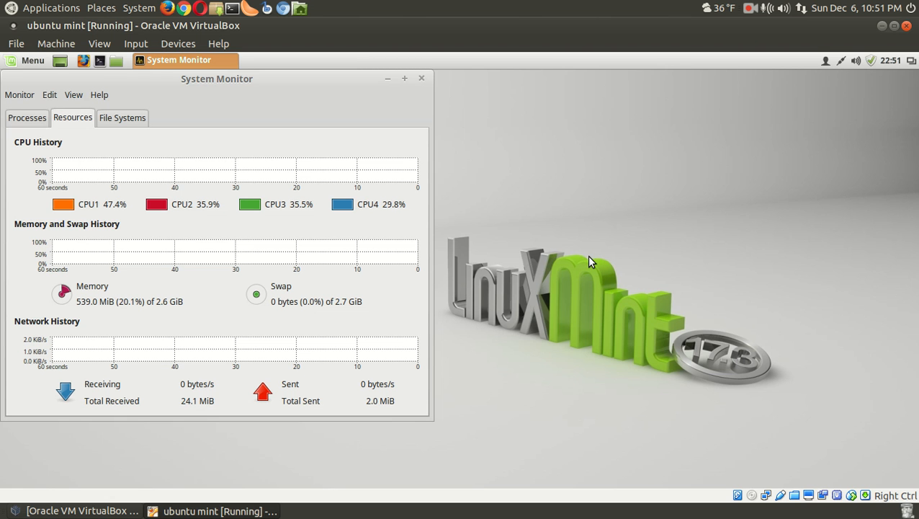
mouse_move(155, 279)
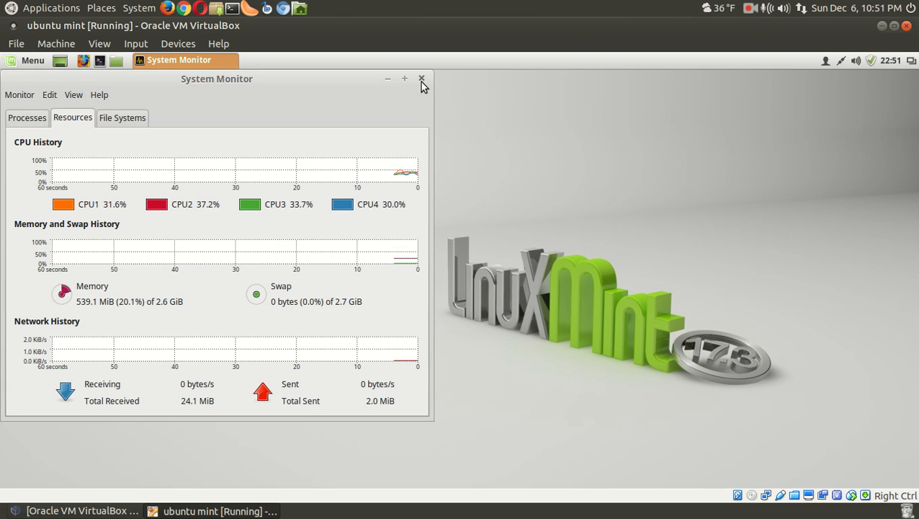
Close the System Monitor window after viewing its Resources graphs
left_click(422, 79)
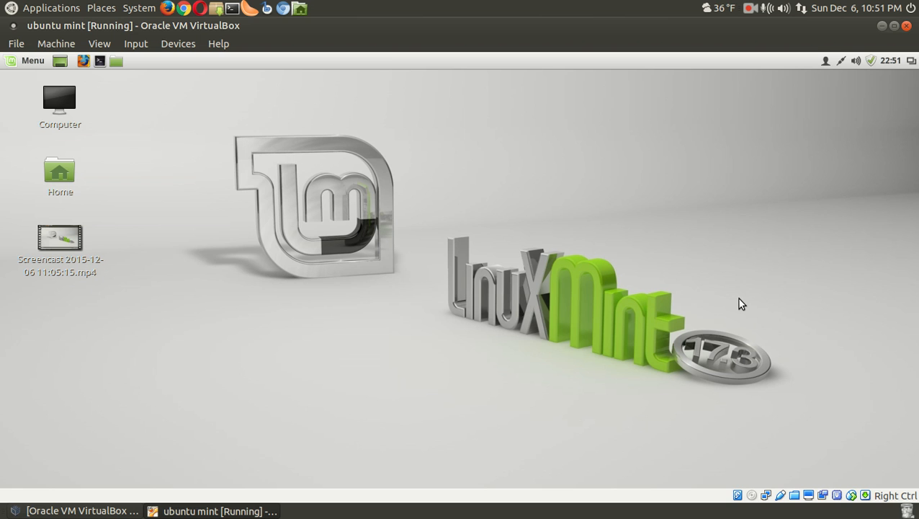
mouse_move(37, 77)
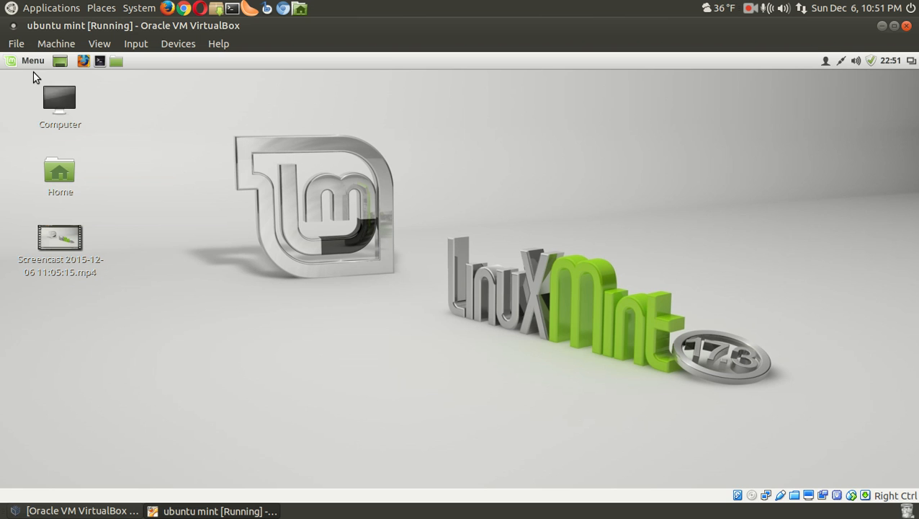
Open the Menu and search for 'kd' to find Kdenlive
left_click(31, 60)
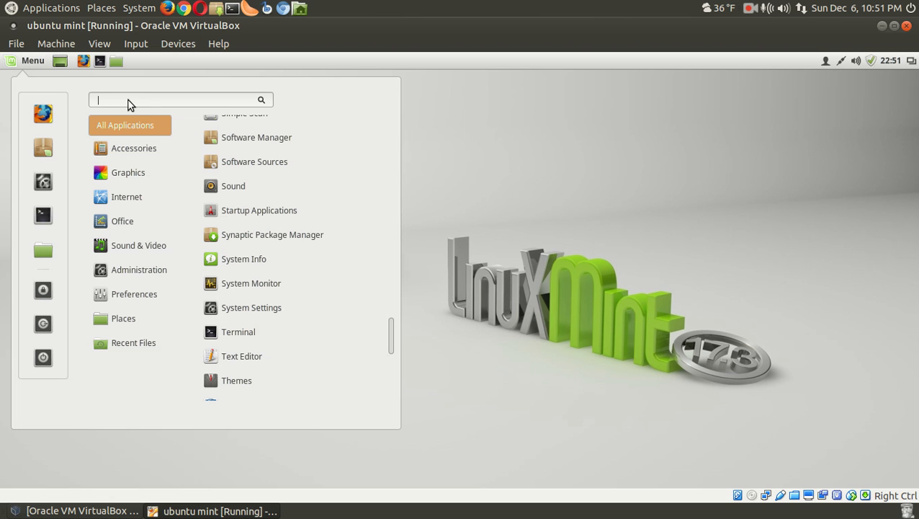
type("kd")
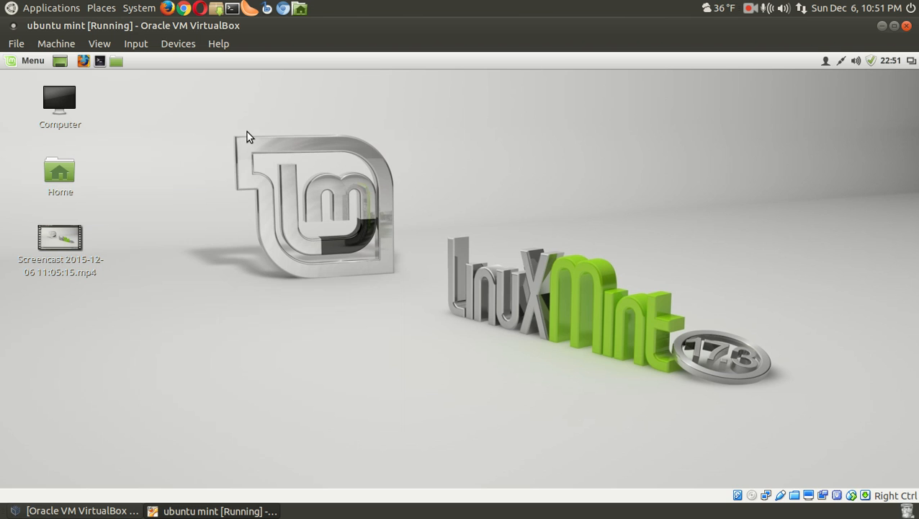
mouse_move(576, 276)
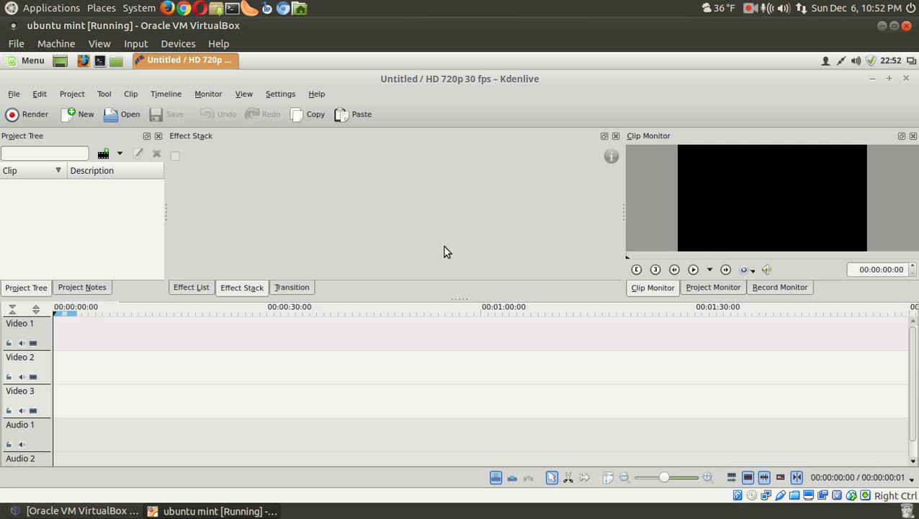
mouse_move(413, 235)
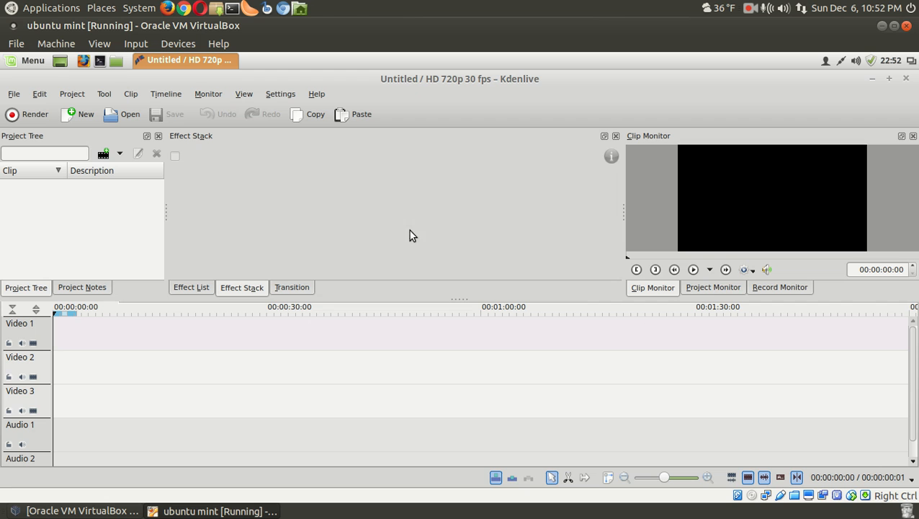
mouse_move(427, 193)
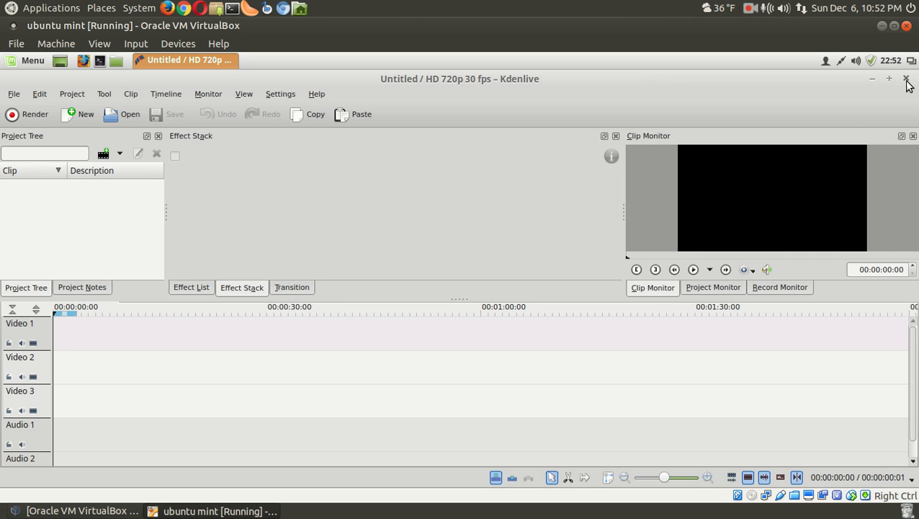
Close Kdenlive and its empty untitled HD 720p 30 fps project
left_click(906, 78)
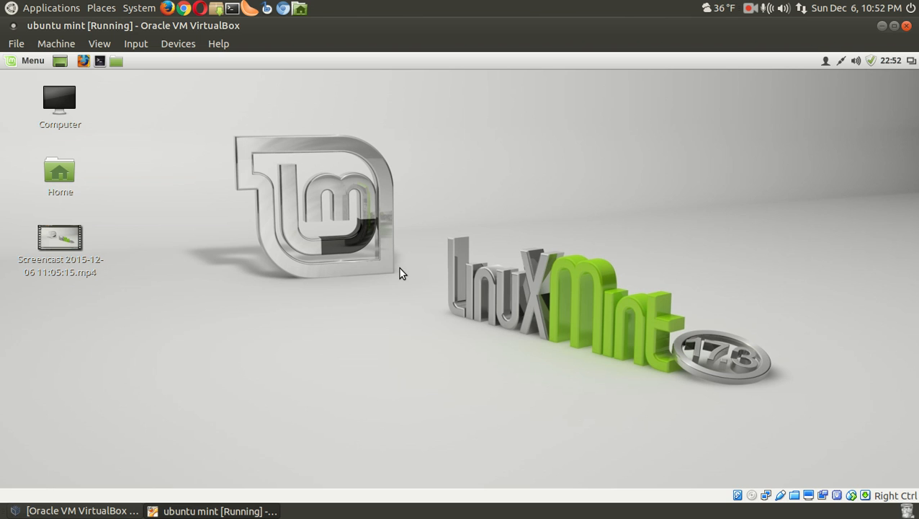
Right-click the Mint desktop, then open the host MATE System menu and dismiss it unused
right_click(402, 273)
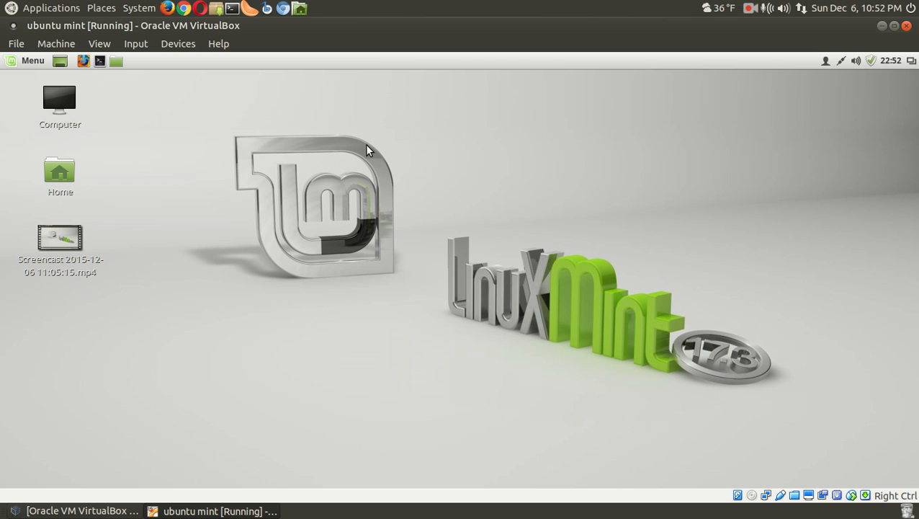
mouse_move(144, 13)
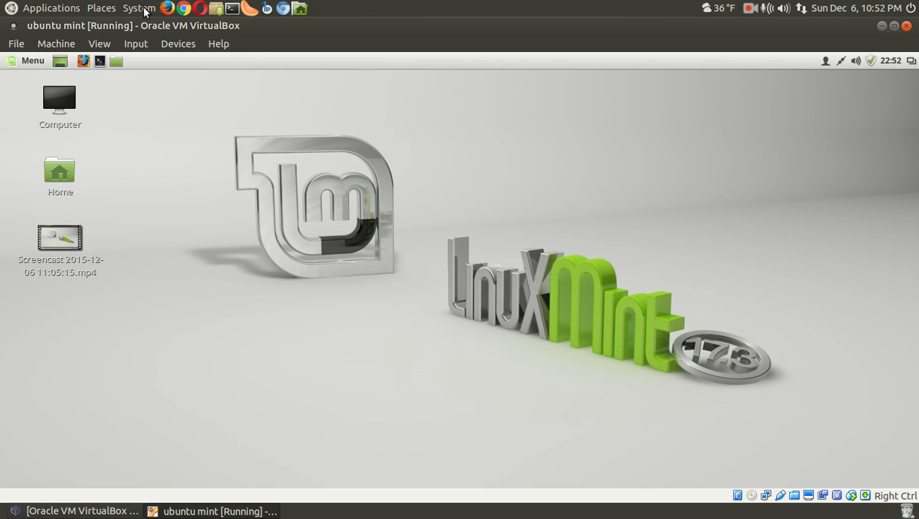
left_click(139, 8)
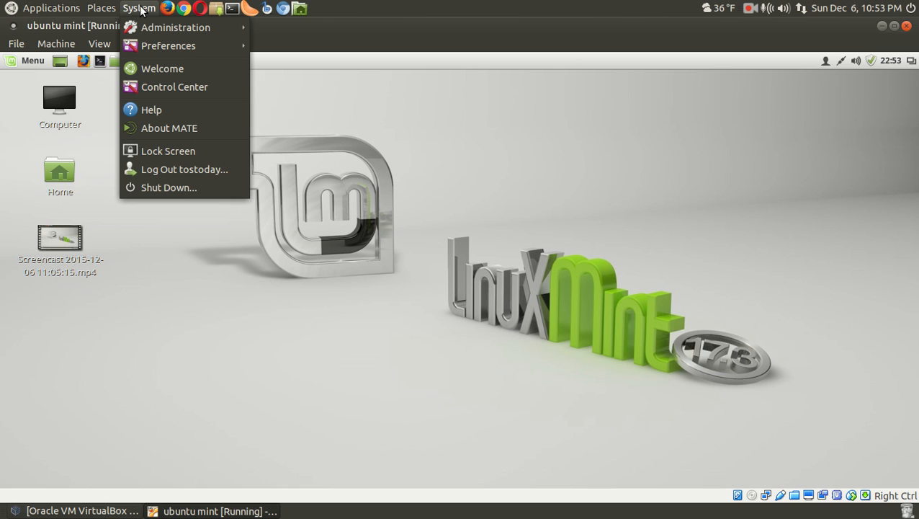
left_click(463, 212)
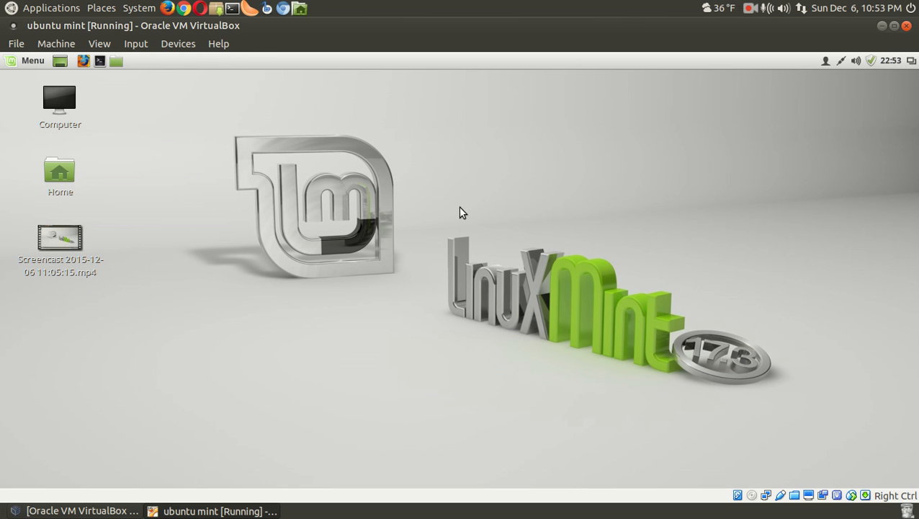